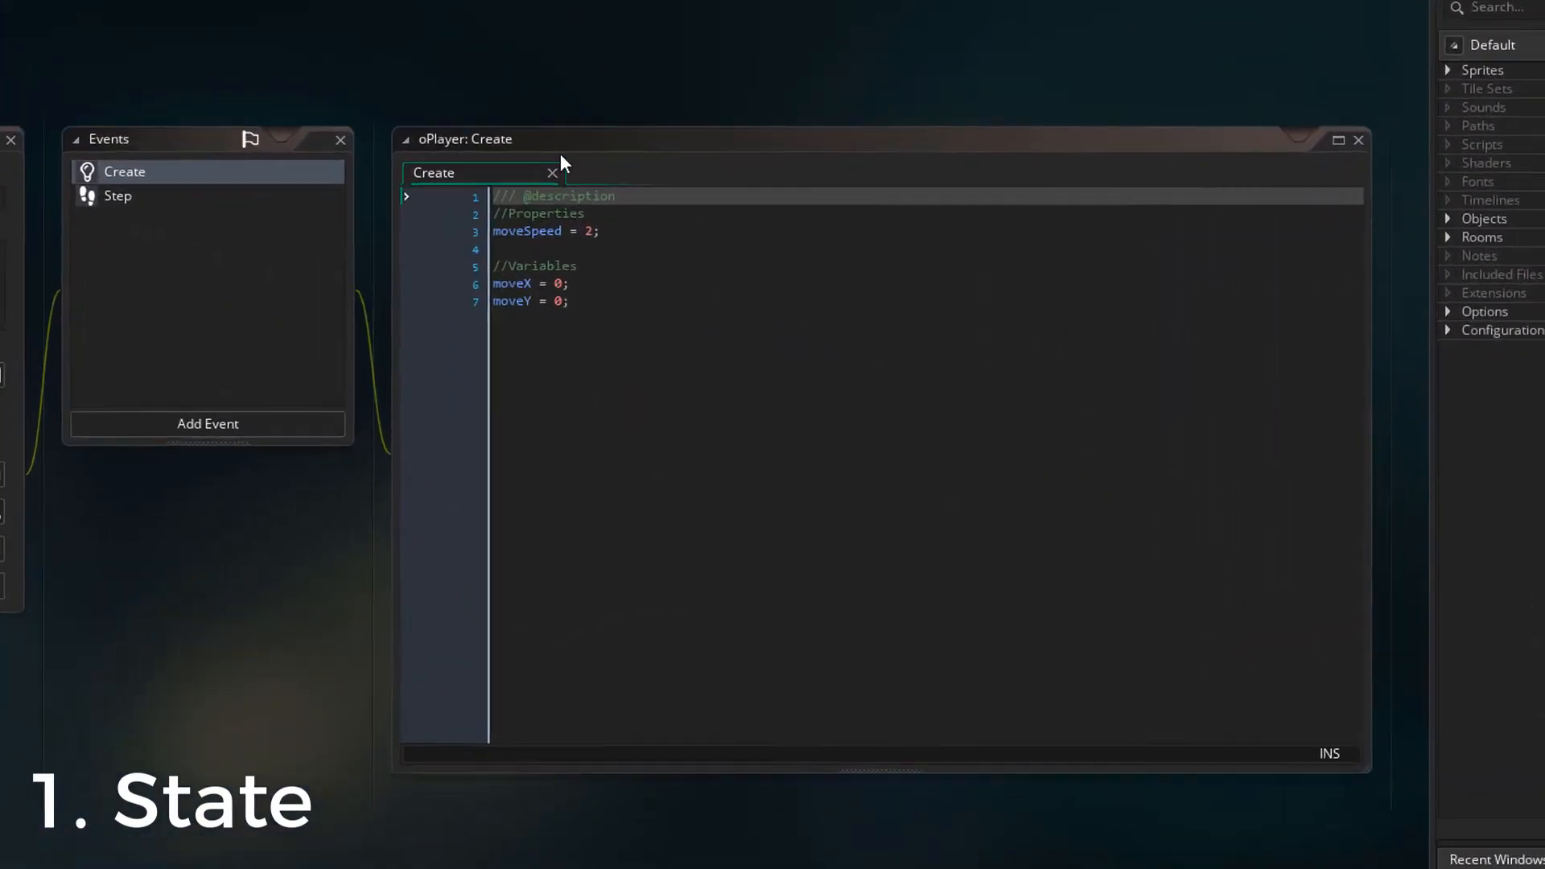
Step: Add a //States comment, enum st { idle, move }, and state = st.idle; to Create
{"action": "type", "text": "//s"}
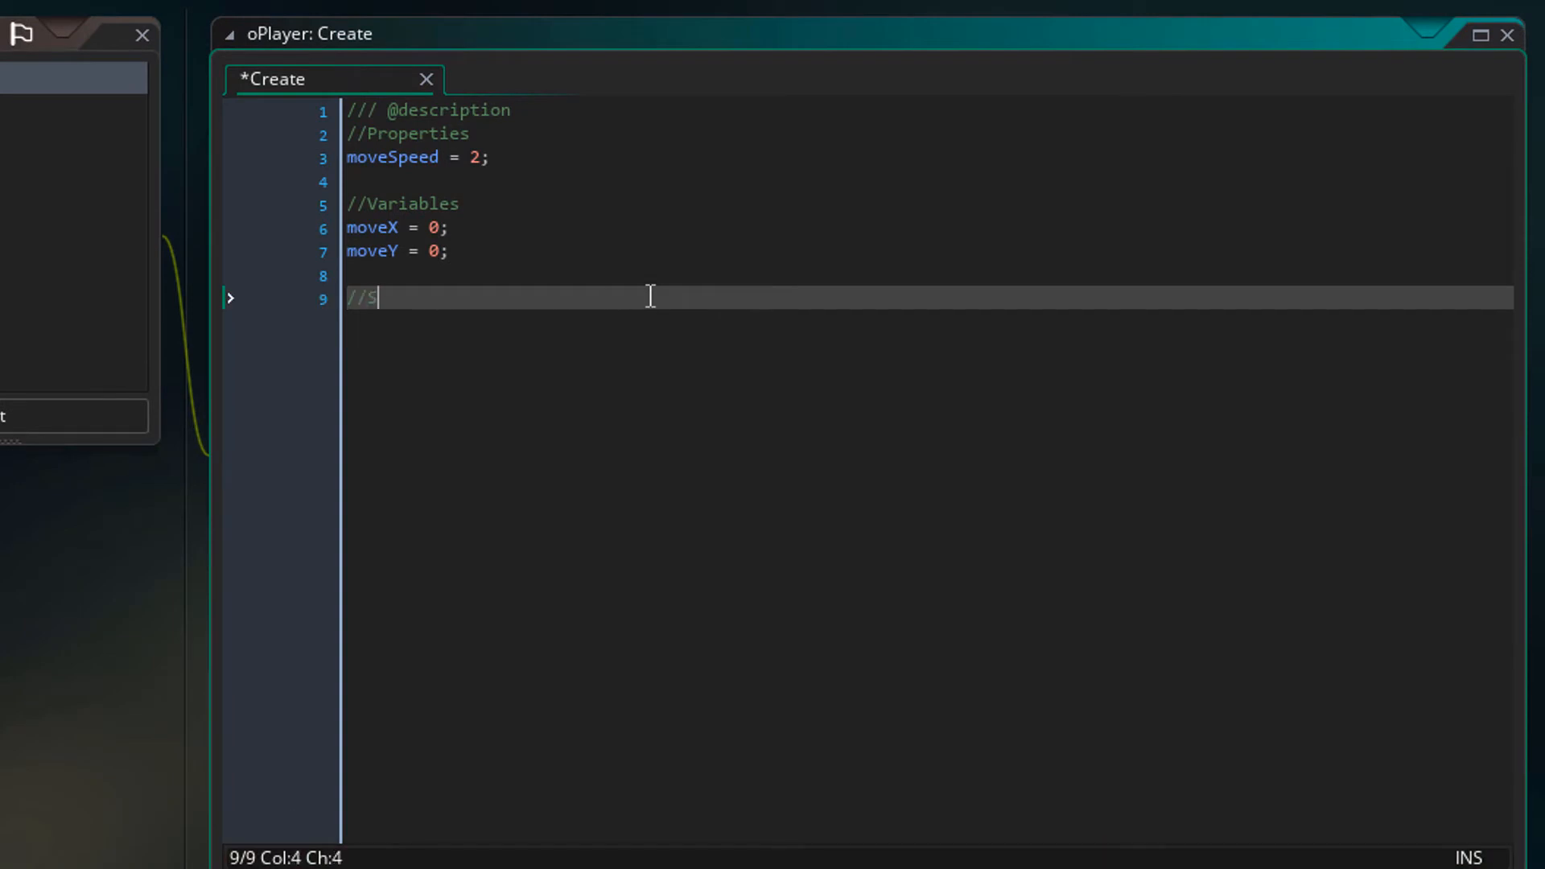
{"action": "type", "text": "tates"}
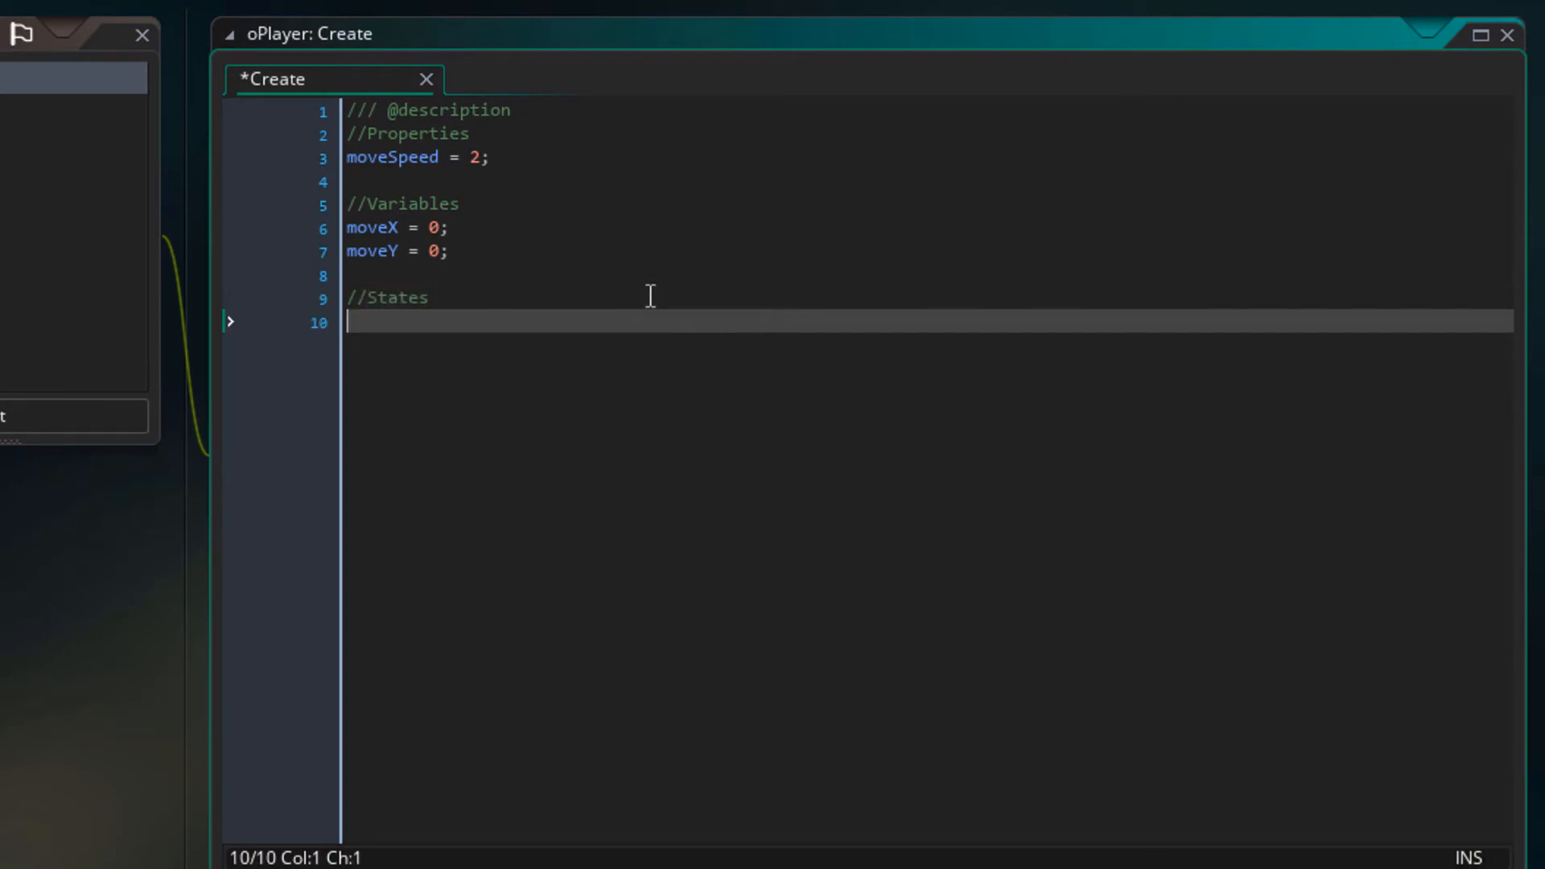
{"action": "type", "text": "enum s"}
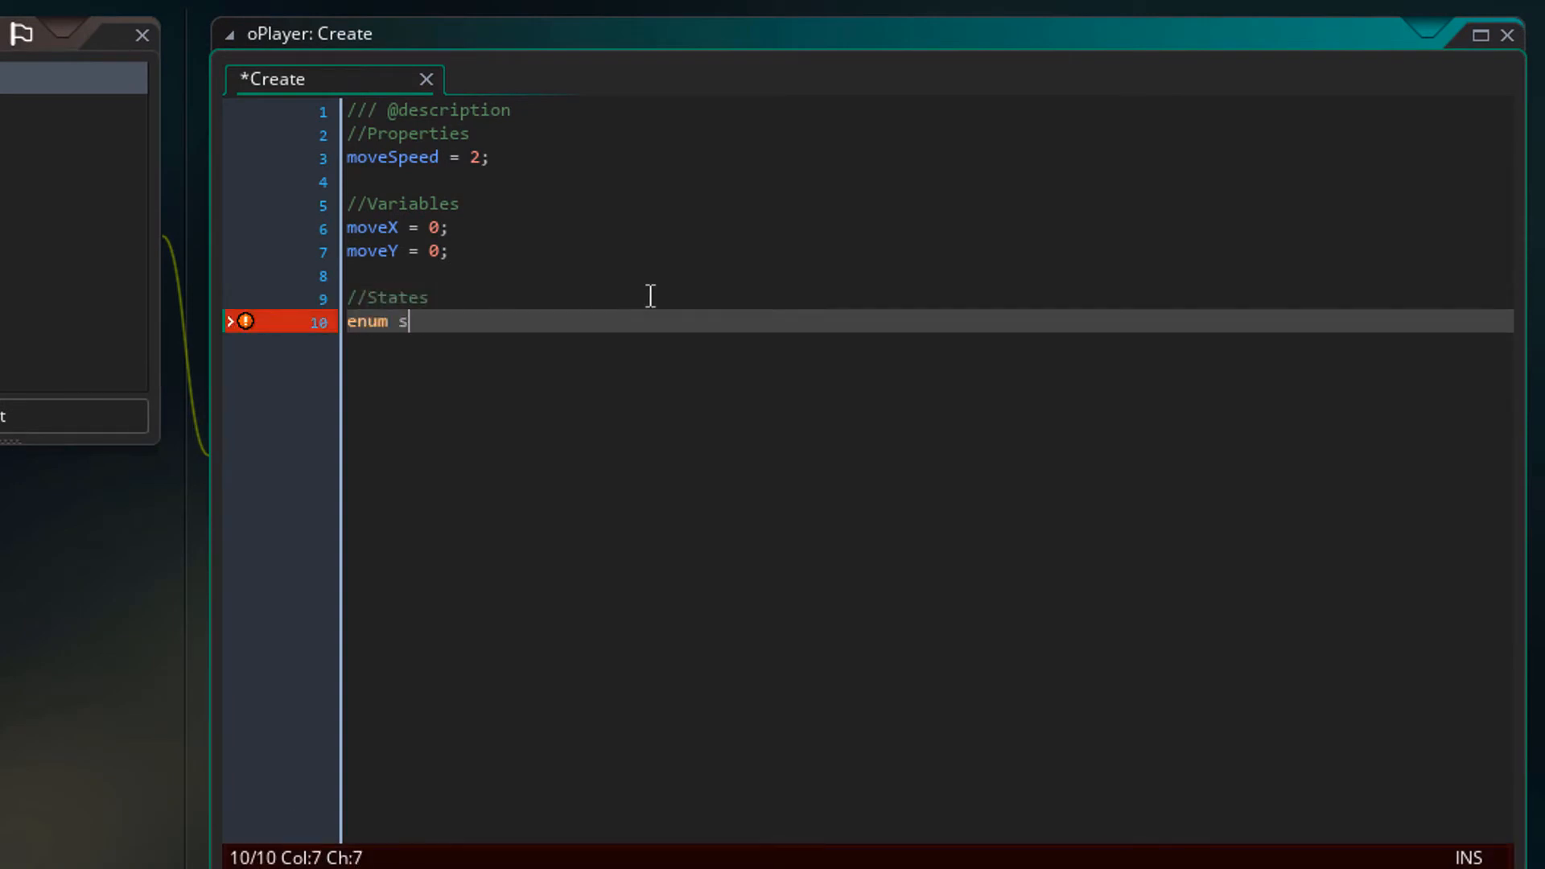
{"action": "type", "text": "t{"}
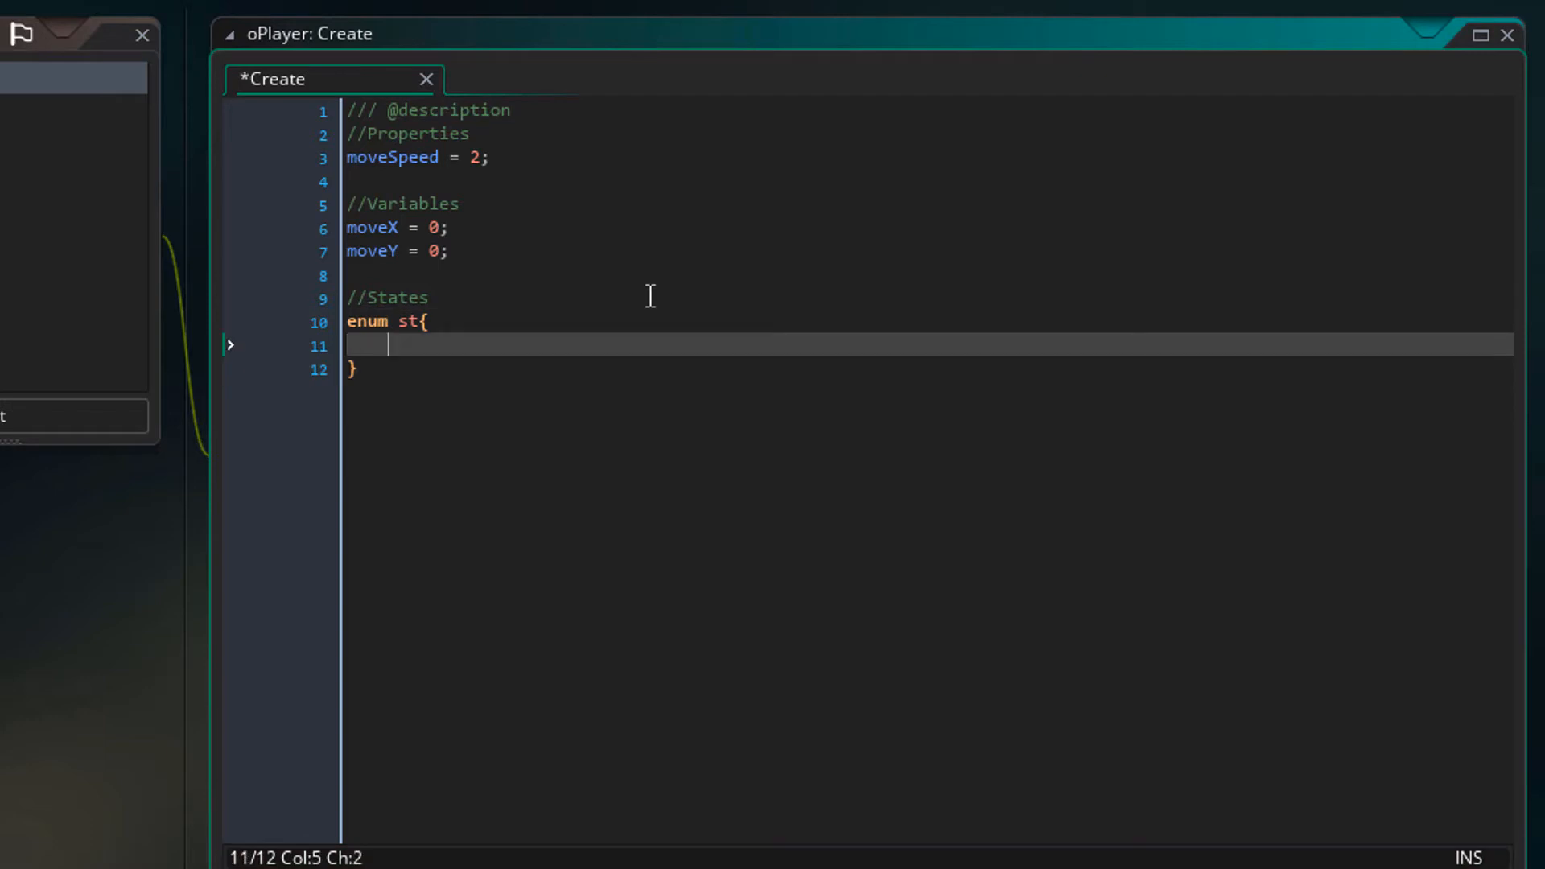
{"action": "type", "text": "idle, move"}
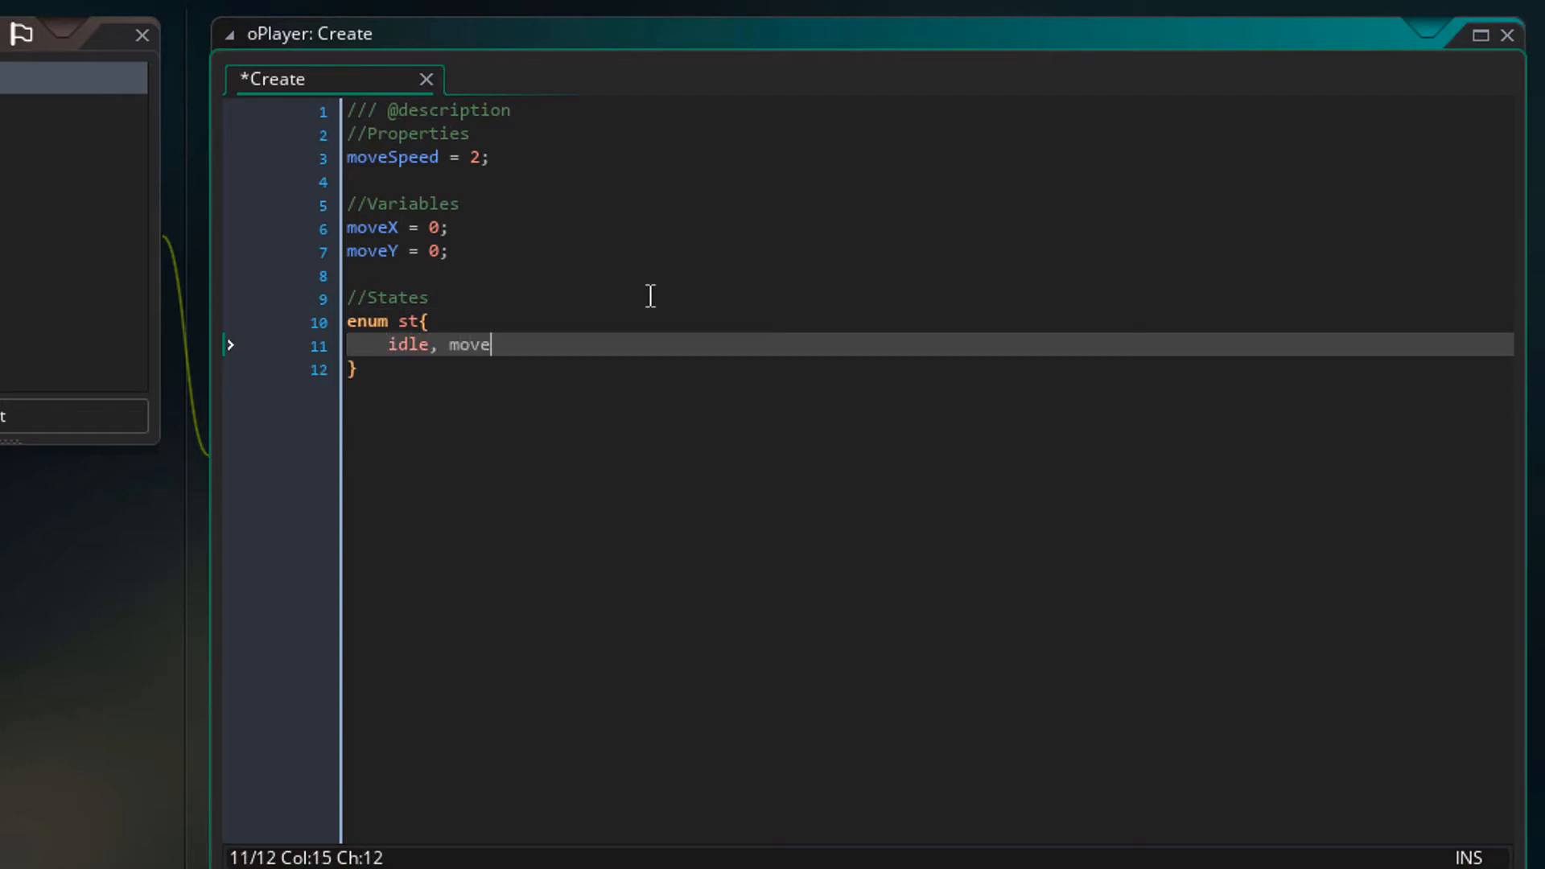
{"action": "key", "text": "Down"}
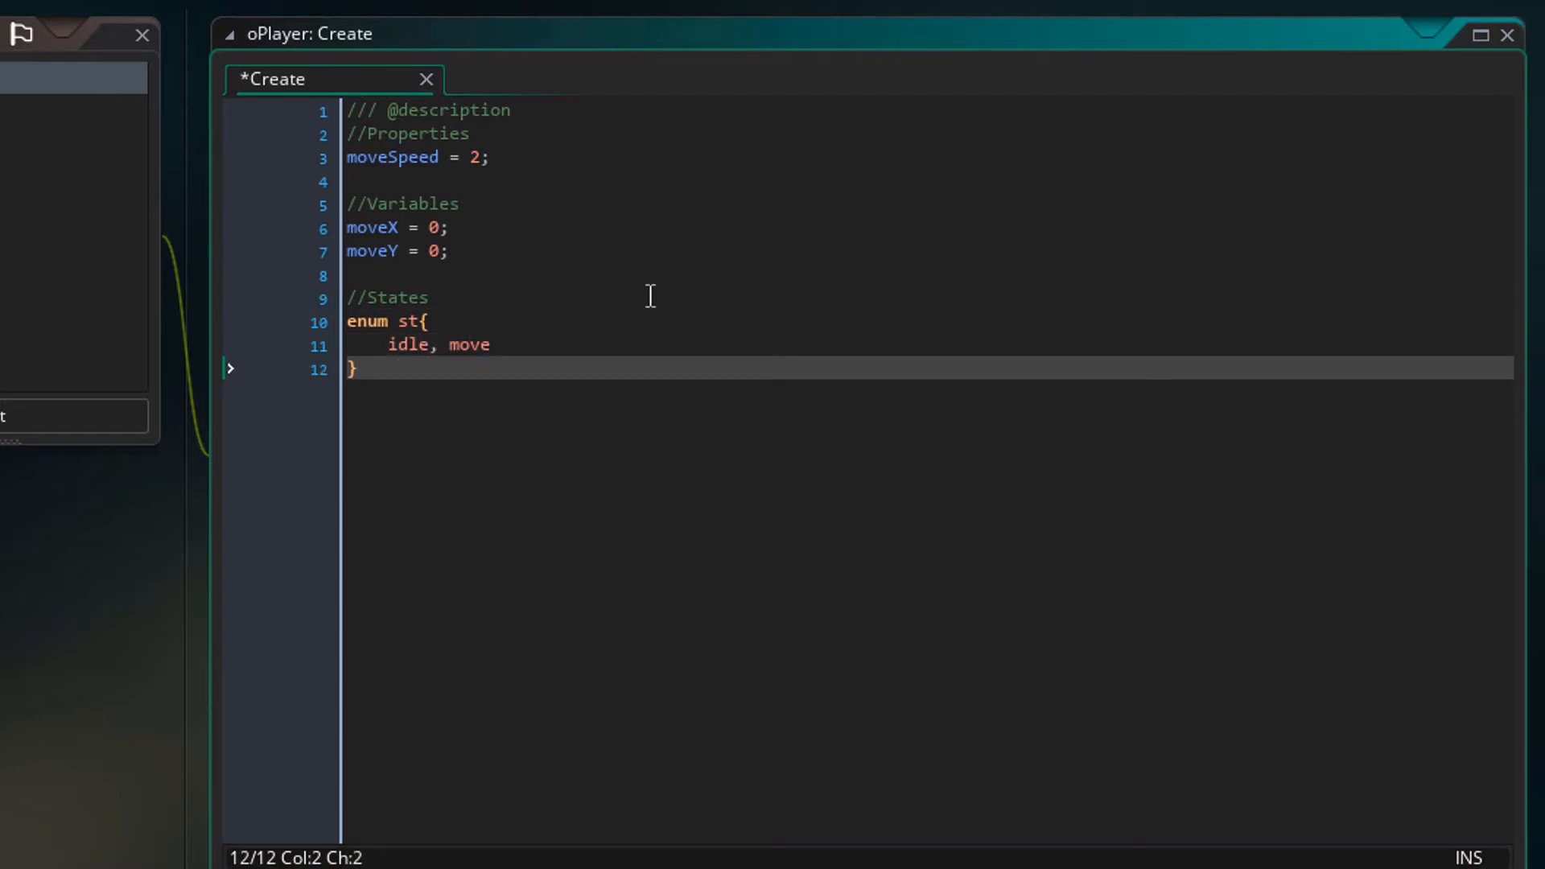
{"action": "type", "text": "state = st."}
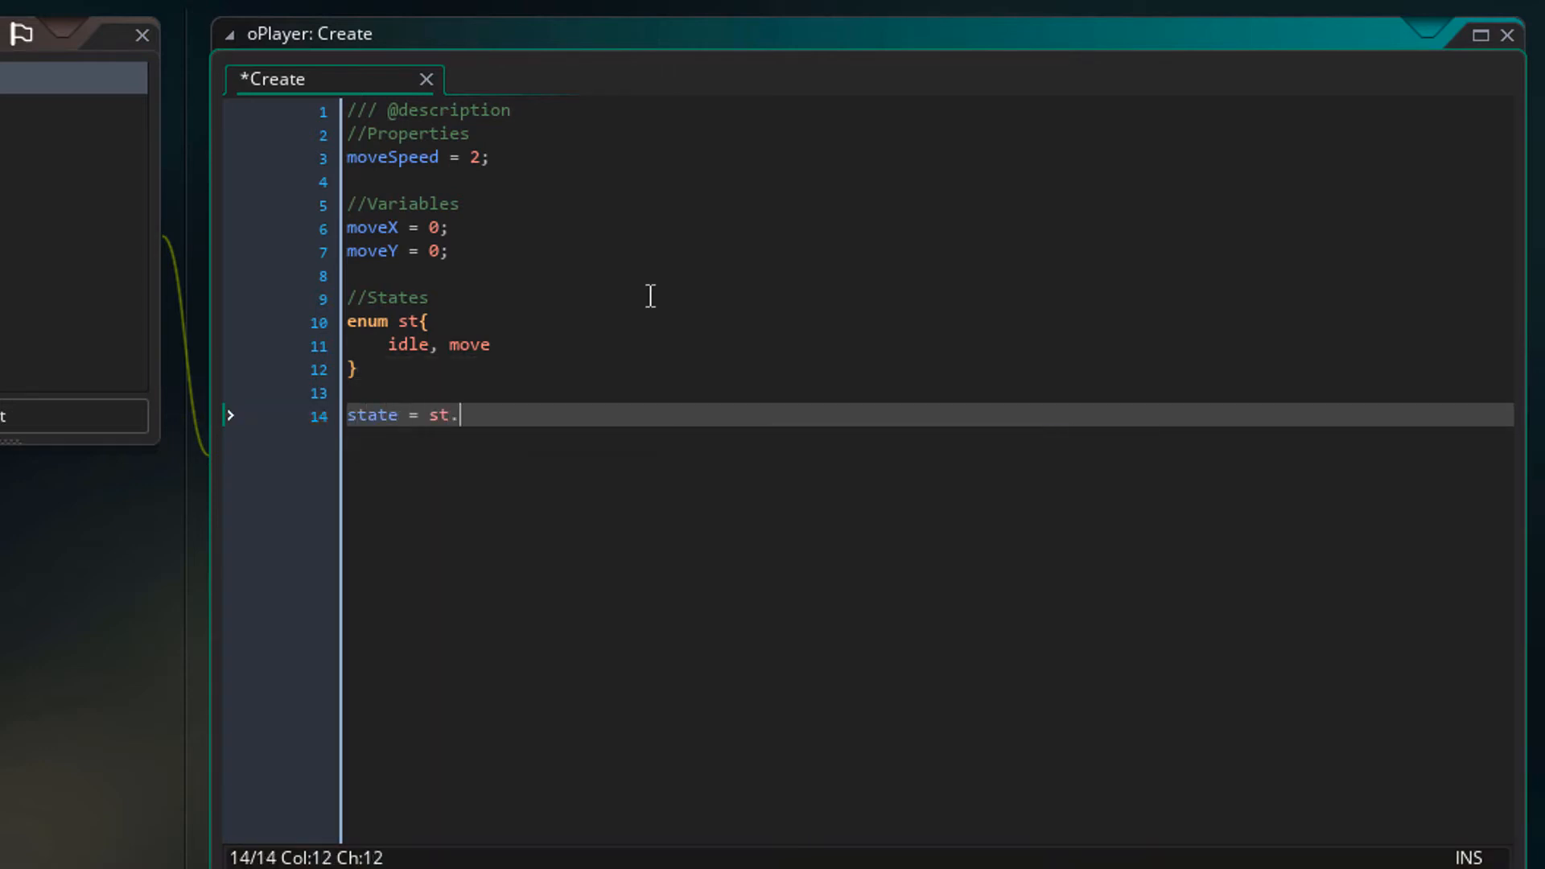
{"action": "type", "text": "idle;"}
{"action": "type", "text": "//Sprite"}
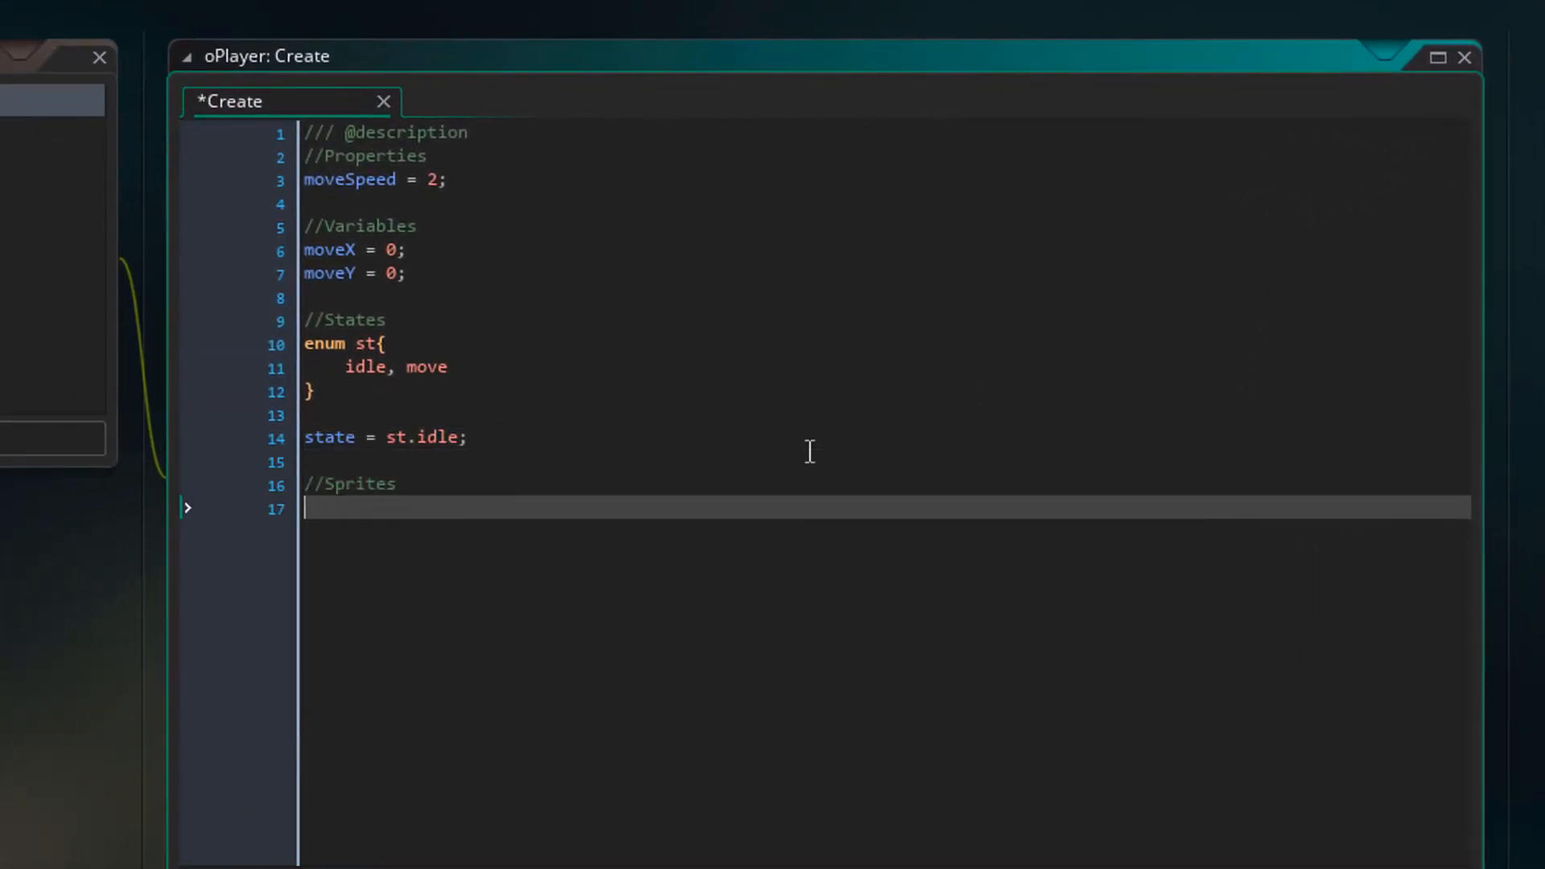
Step: Assign sPlayer_Idle_Right to sprites[st.idle, 0] under the Sprites comment
{"action": "type", "text": "sprites[st.idle, 0] = sPlayer_Idle_Right;"}
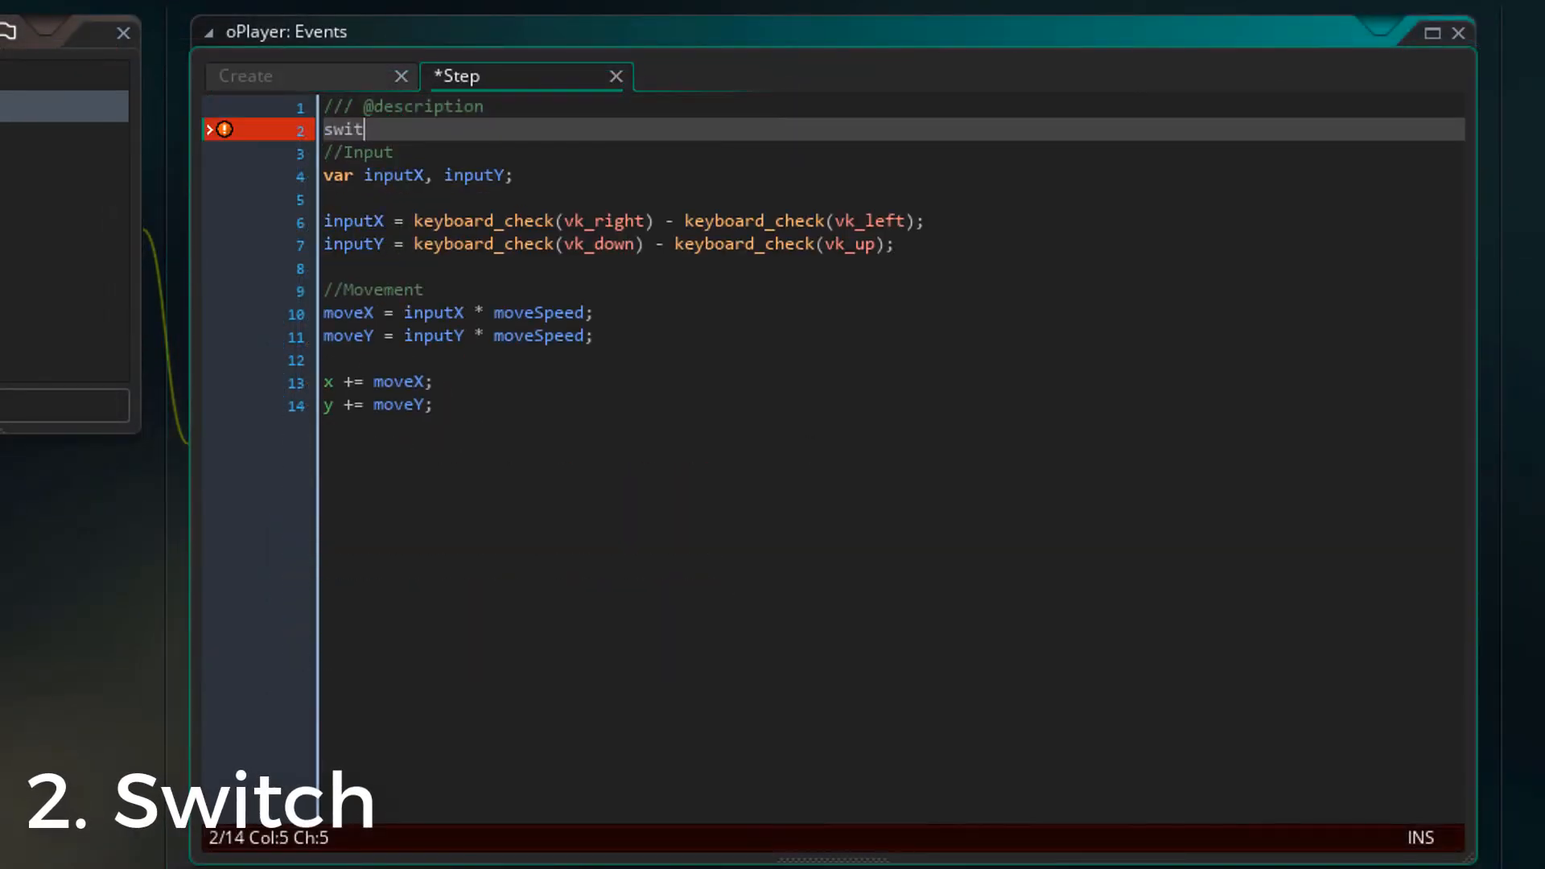
Step: Enclose the movement code in switch(state) with case st.idle:, case st.move: and break;
{"action": "type", "text": "ch(state){"}
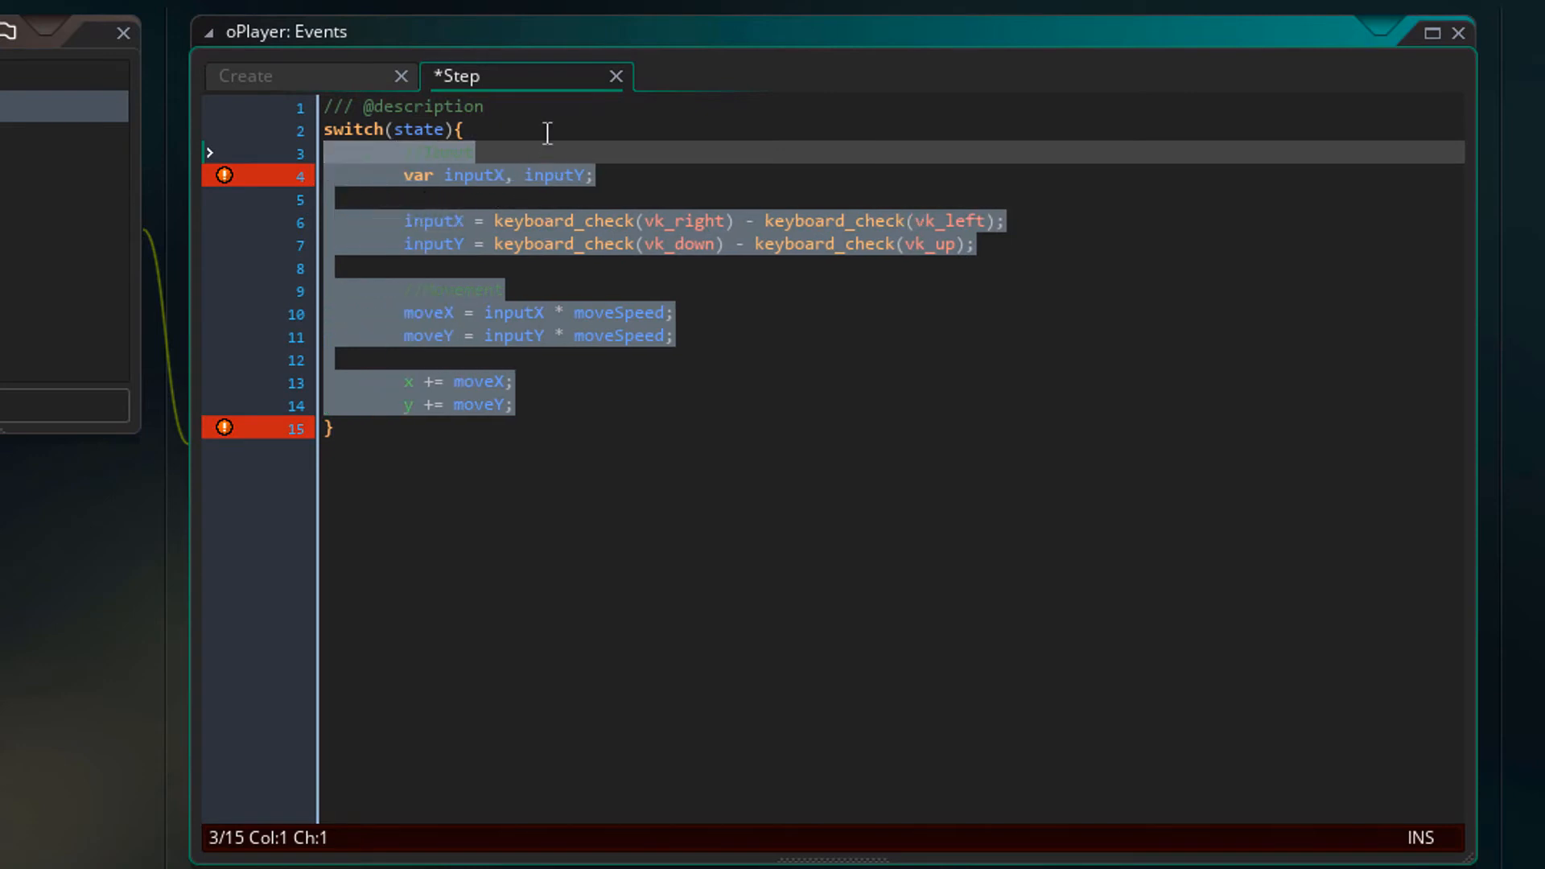
{"action": "type", "text": "case st."}
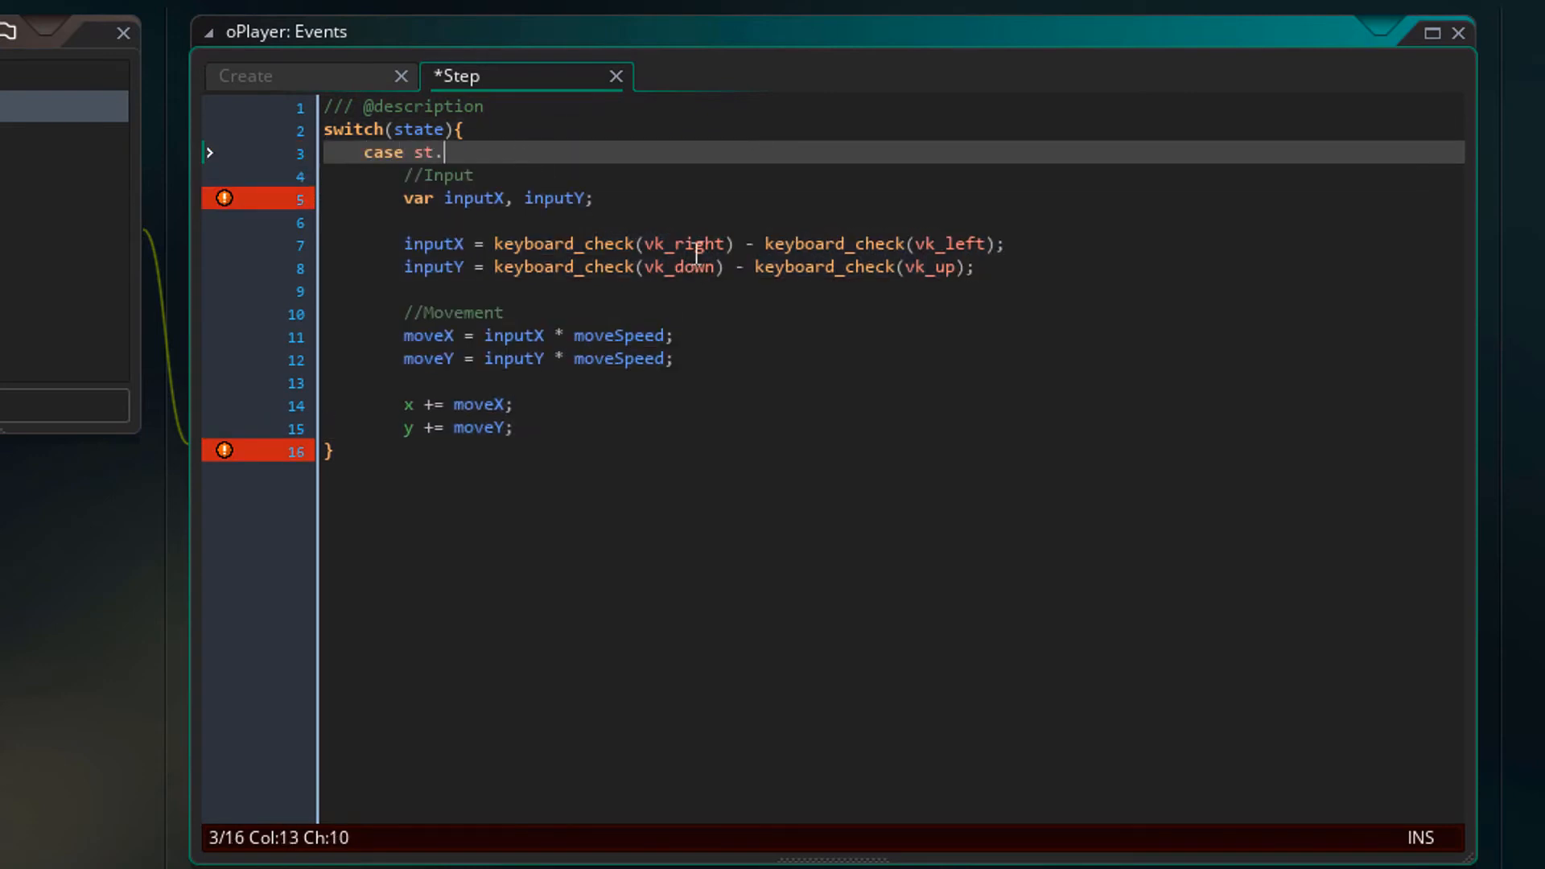
{"action": "type", "text": "idle:"}
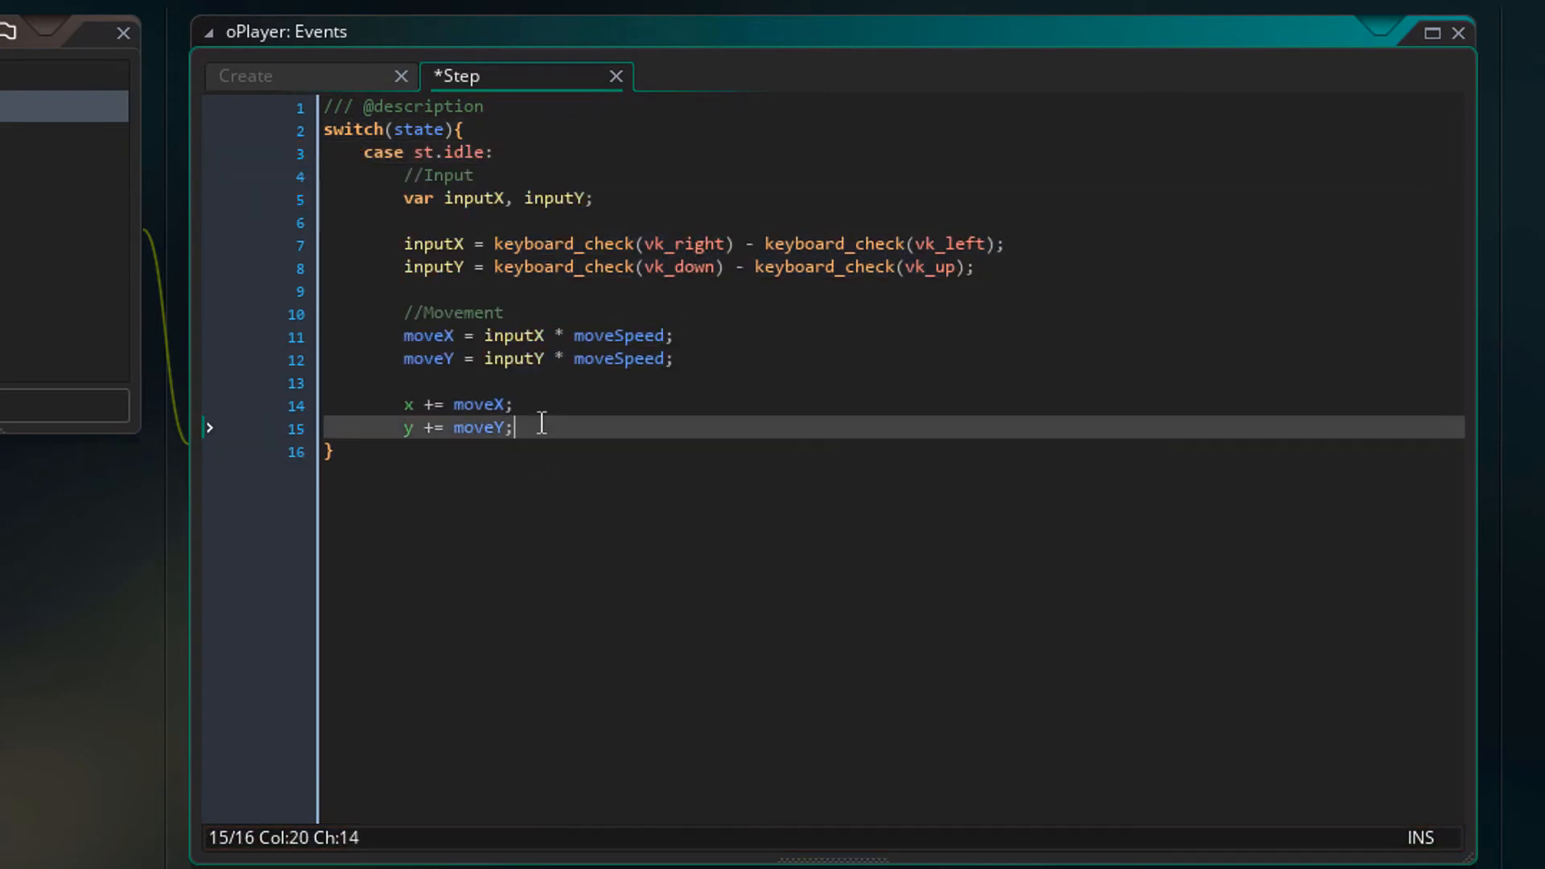
{"action": "type", "text": "break;"}
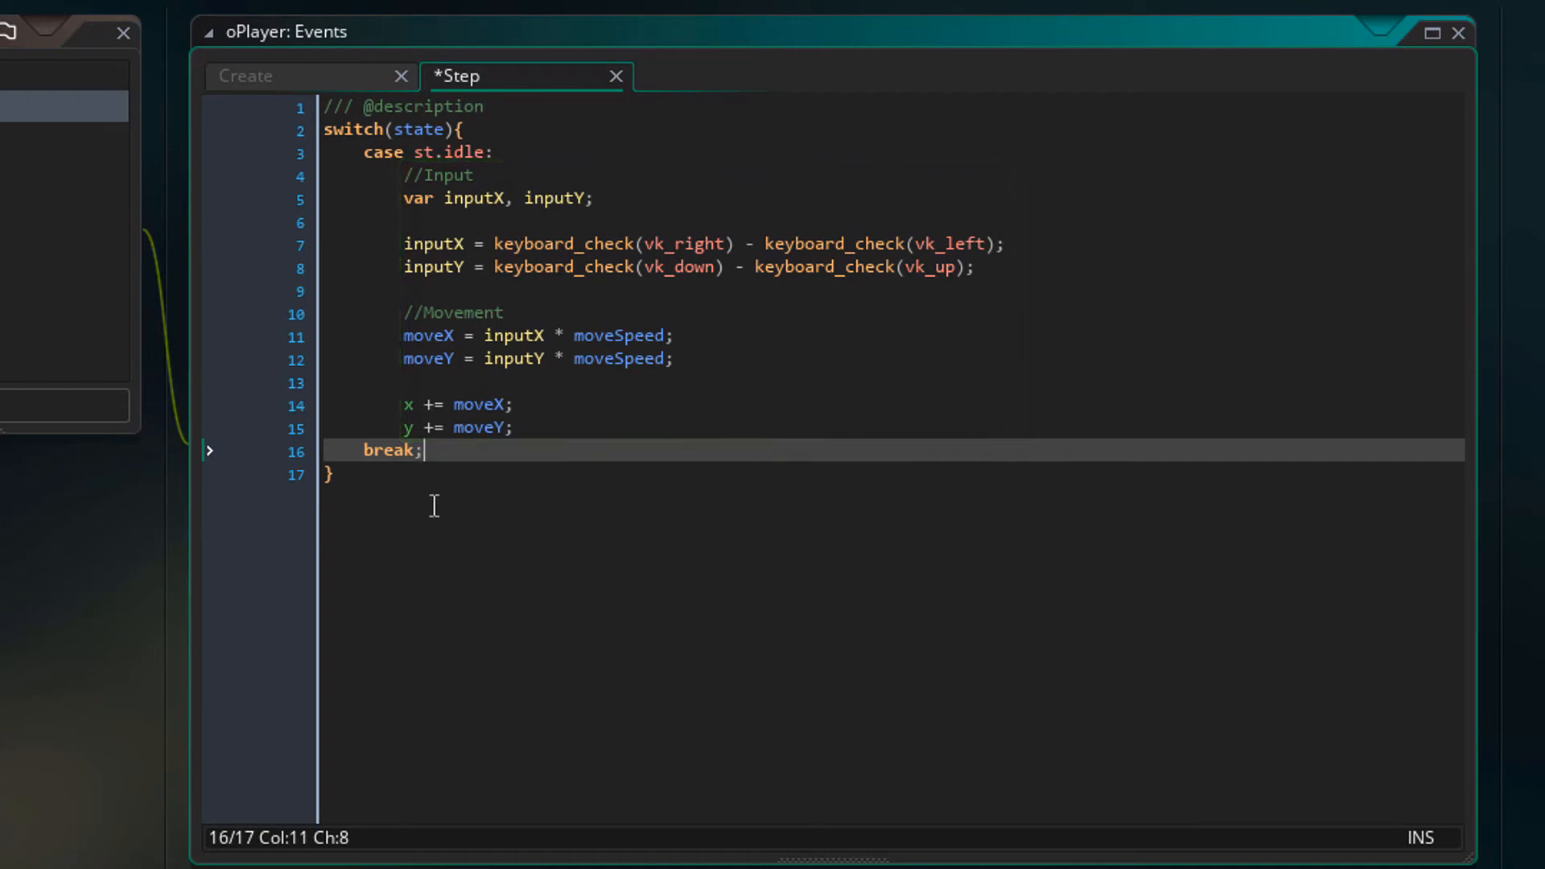
{"action": "type", "text": "case s"}
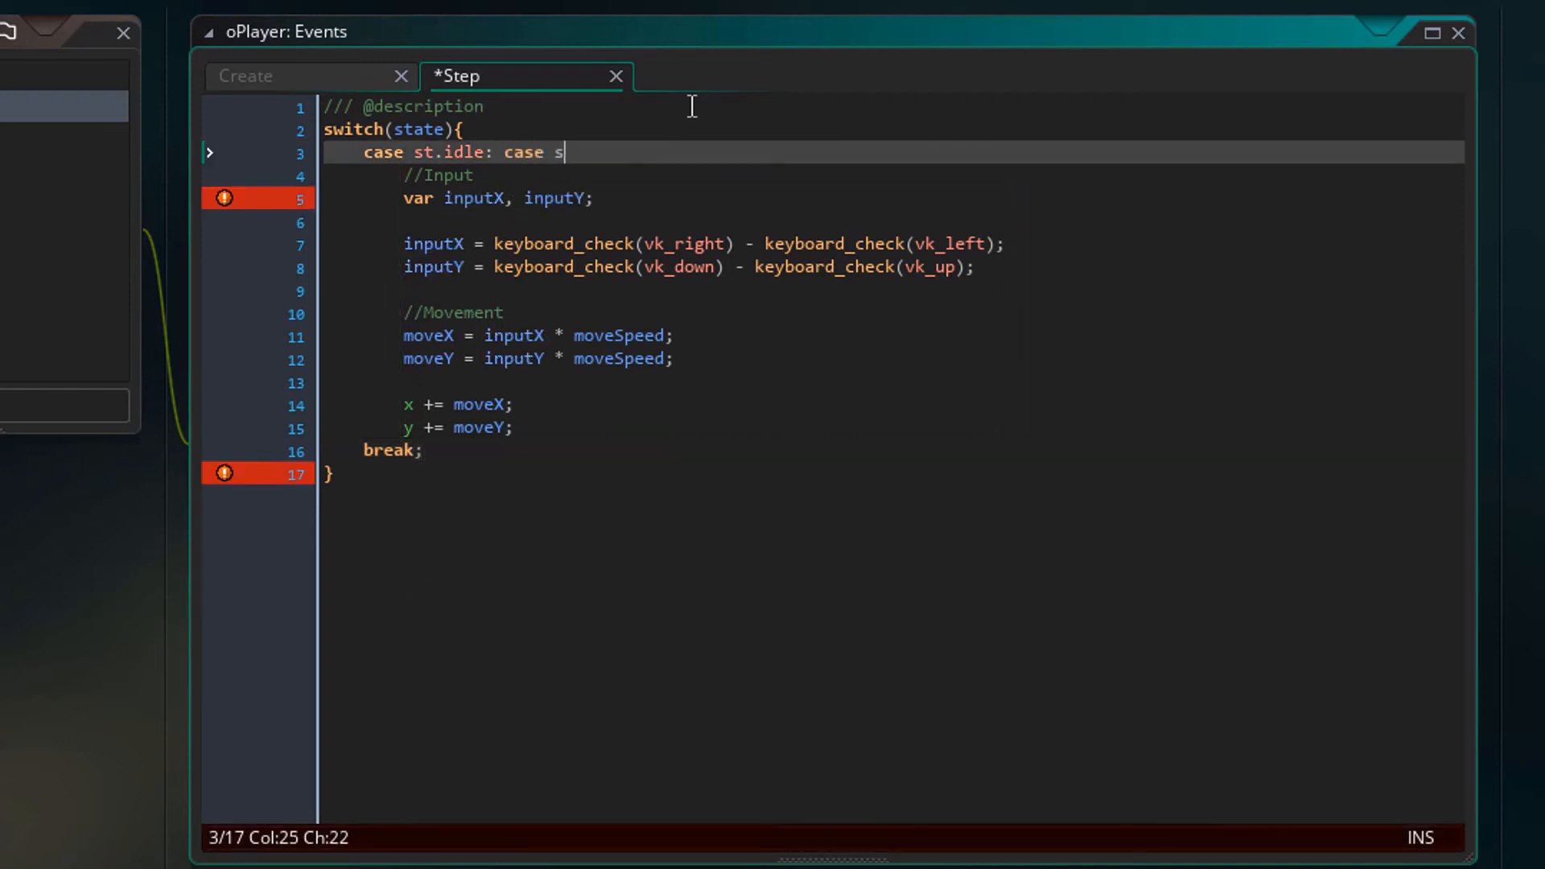
{"action": "type", "text": "t.move:"}
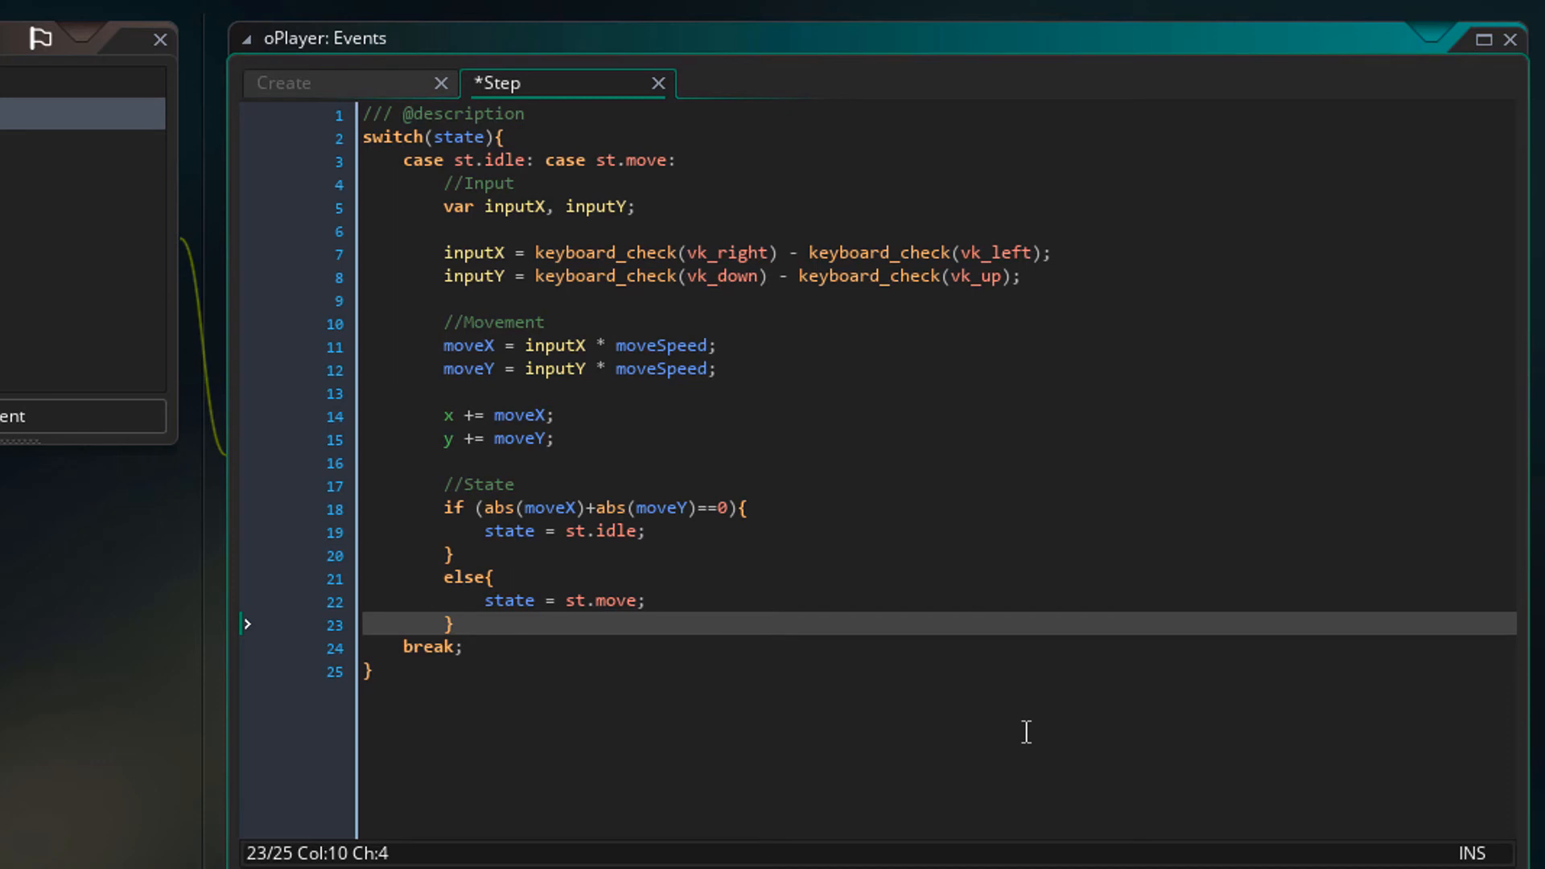
Step: Finish the //State if/else on abs(moveX)+abs(moveY)==0 and save the Step event
{"action": "left_click", "coordinate": [453, 625]}
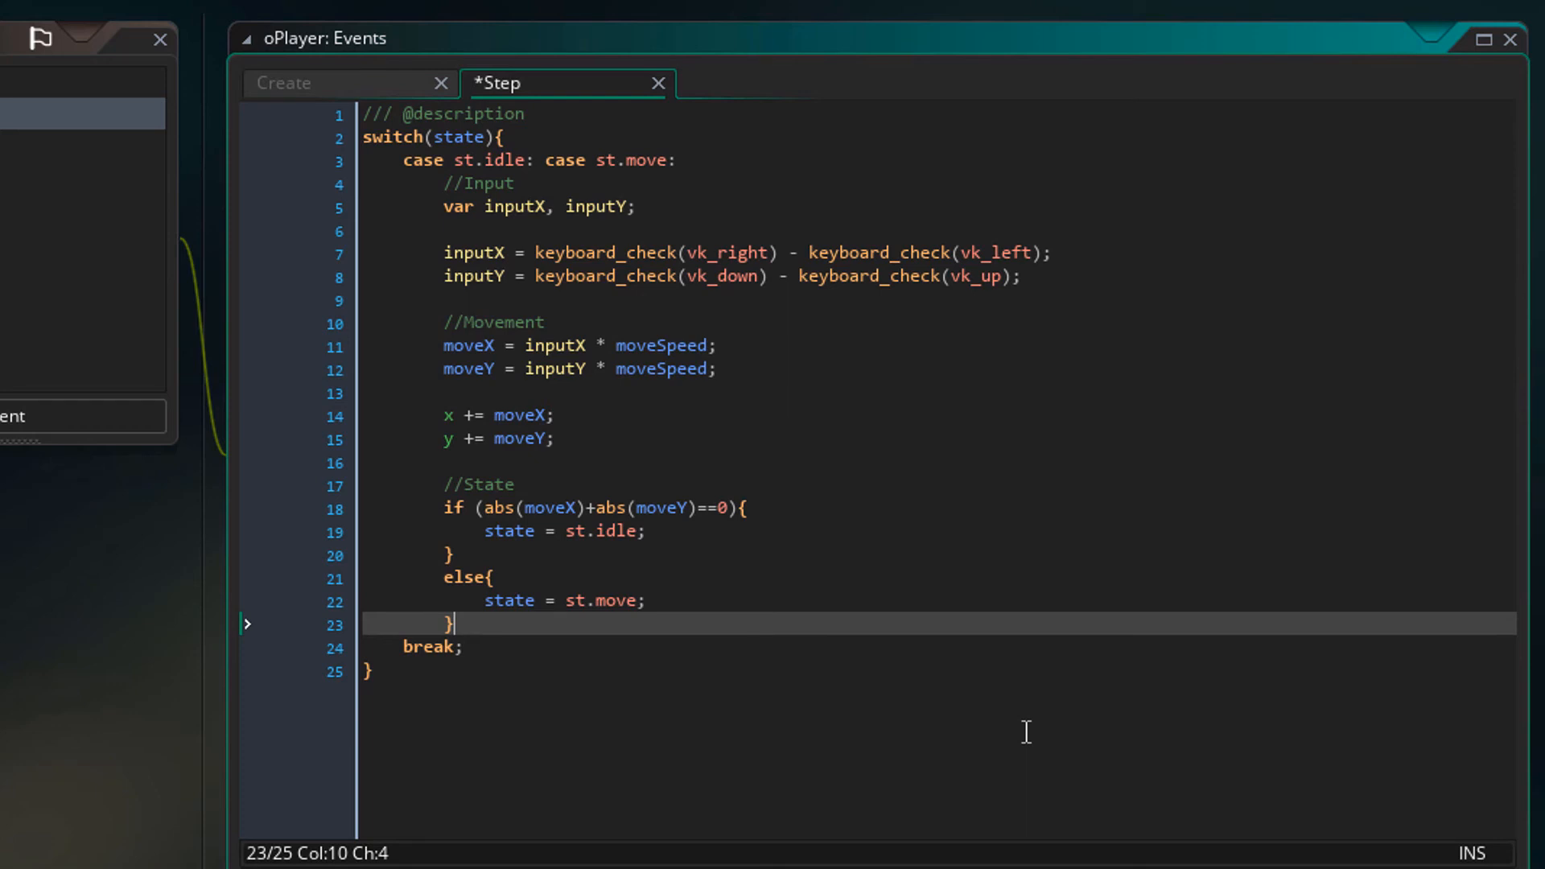
{"action": "key", "text": "ctrl+s"}
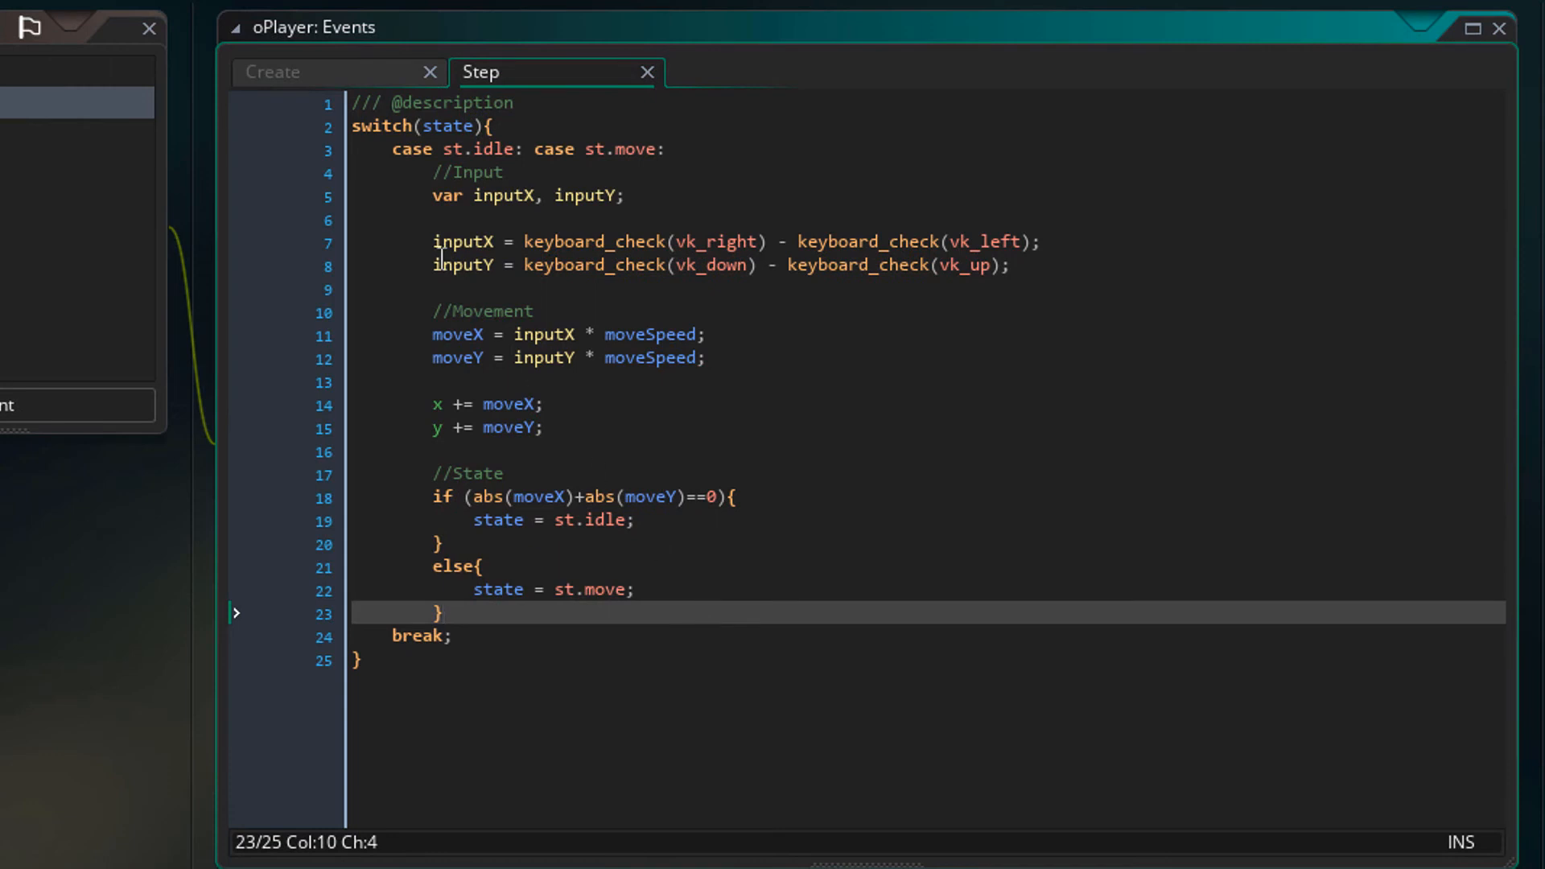
Step: Declare moveDir = 0; below moveY in the Create event
{"action": "left_click", "coordinate": [273, 71]}
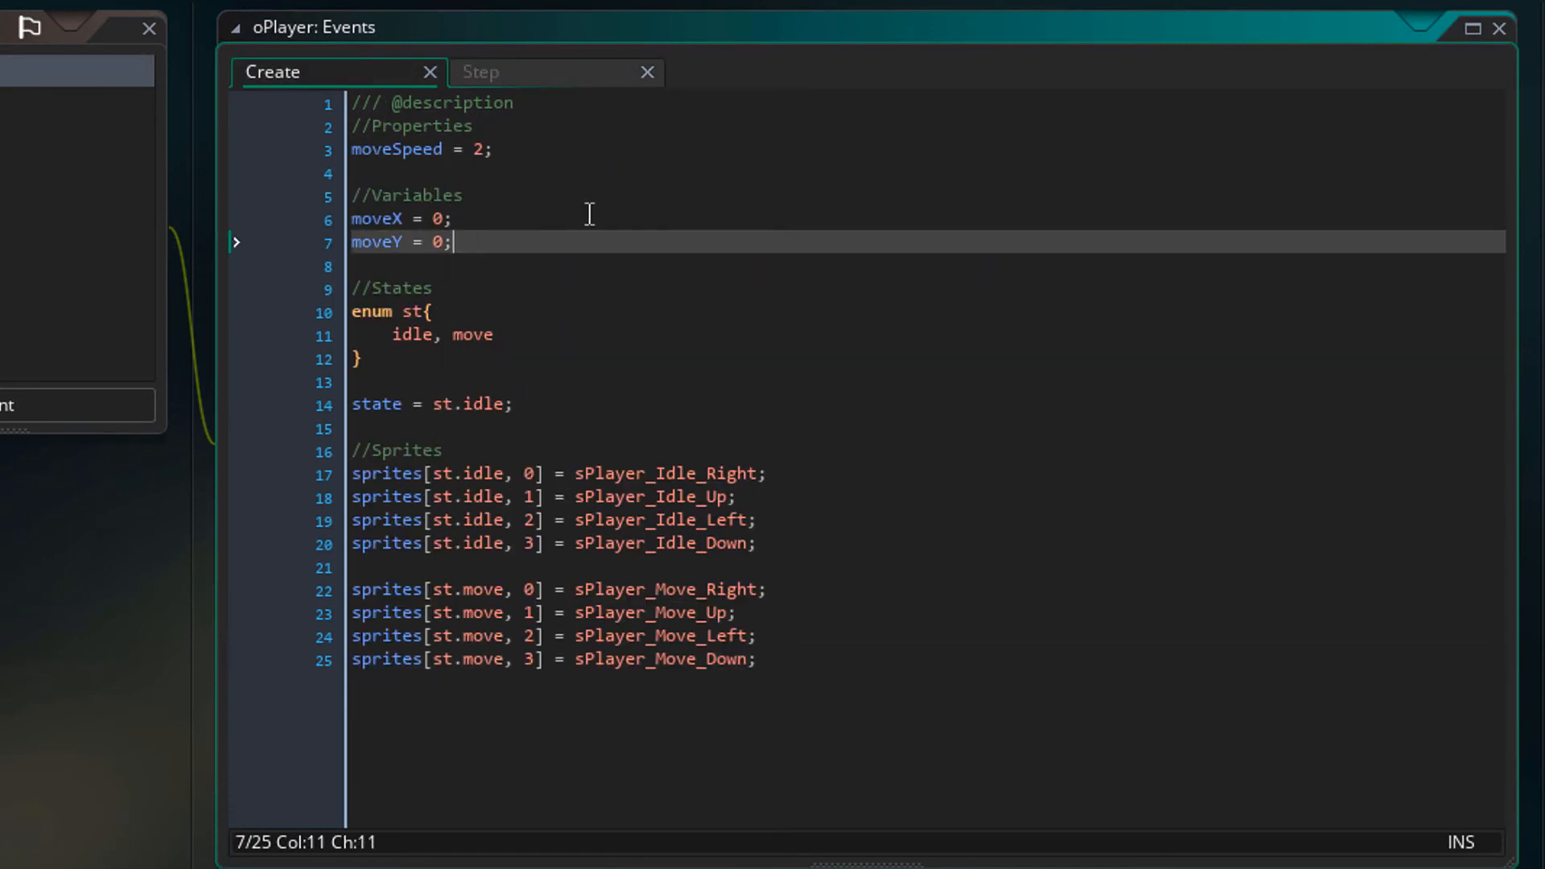
{"action": "type", "text": "moveDir"}
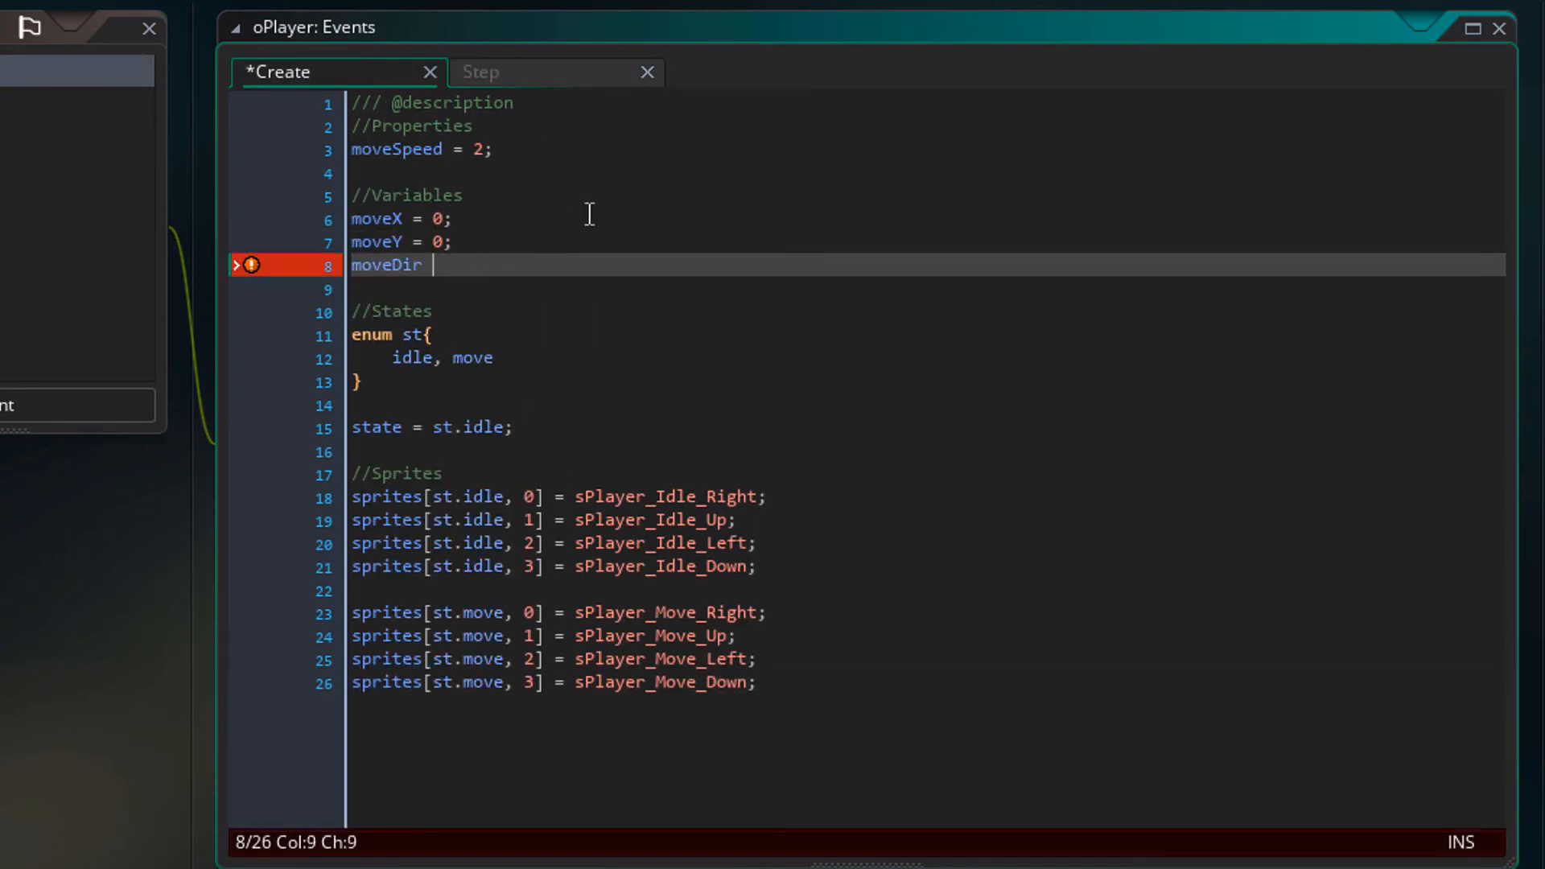
{"action": "type", "text": "= 0;"}
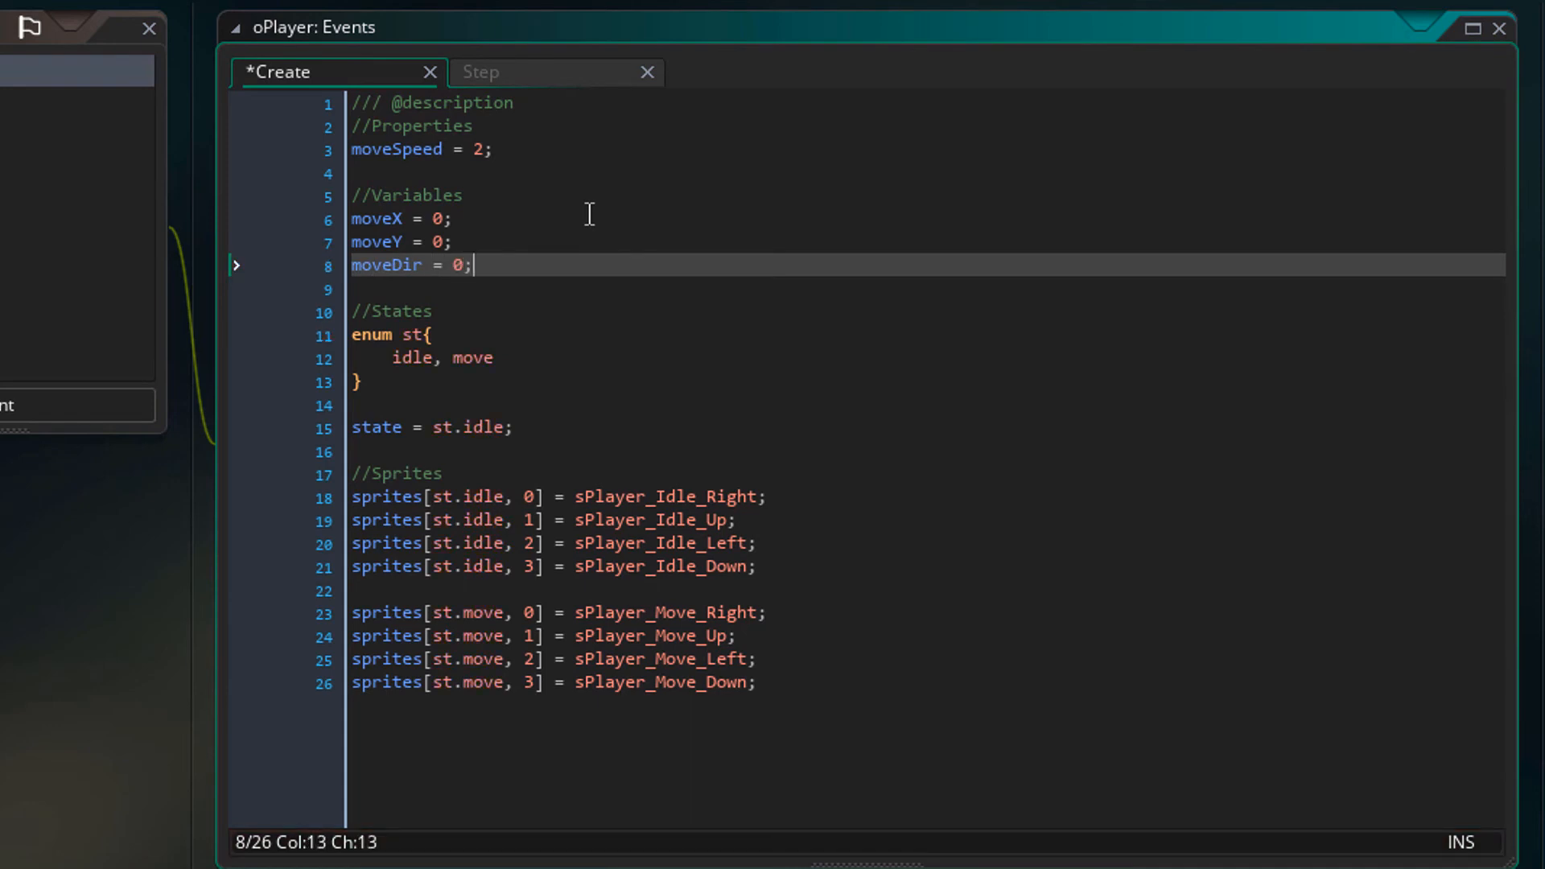
{"action": "mouse_move", "coordinate": [562, 88]}
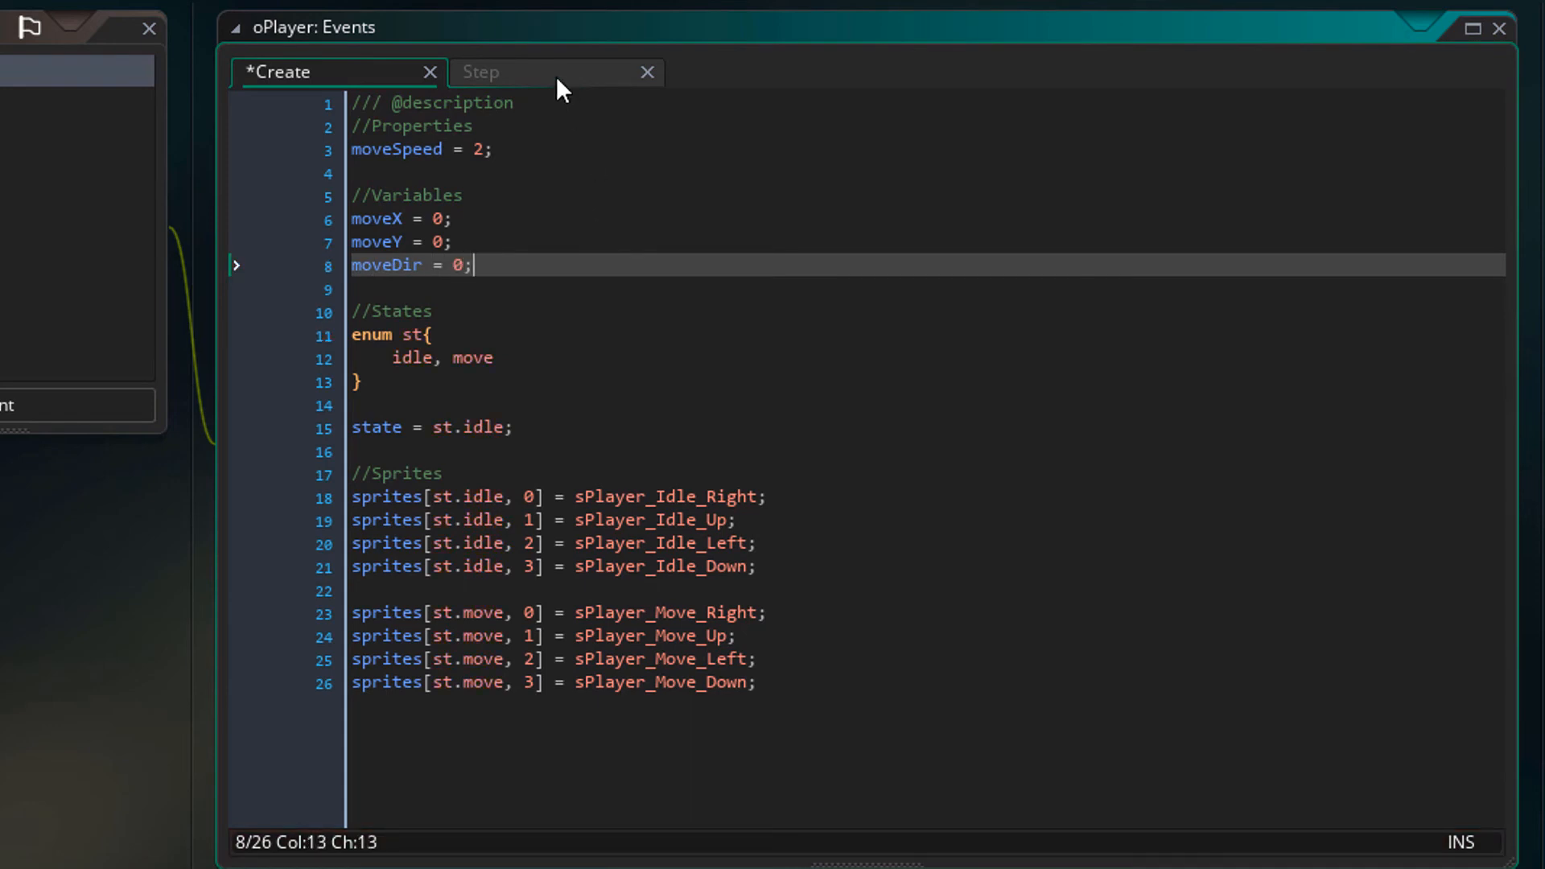
Step: Add //Direction and //Sprite lines setting moveDir and sprite_index, save, and run the game
{"action": "left_click", "coordinate": [480, 71]}
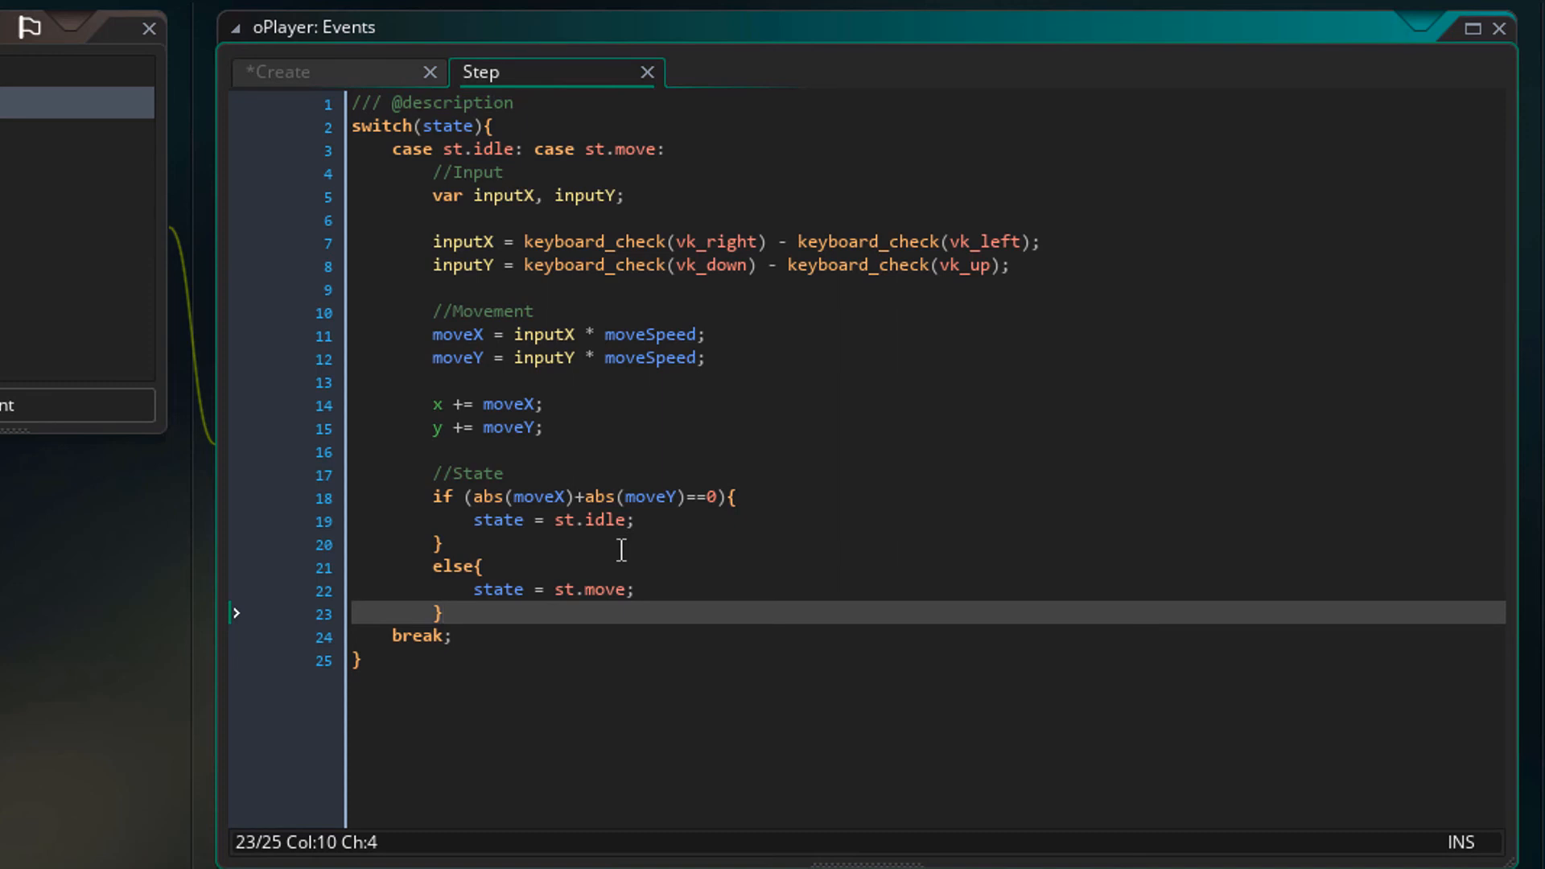
{"action": "type", "text": "//Direction"}
{"action": "type", "text": "if (state==st.move) moveDir = point_direction(0, 0, moveX, moveY) div 90;"}
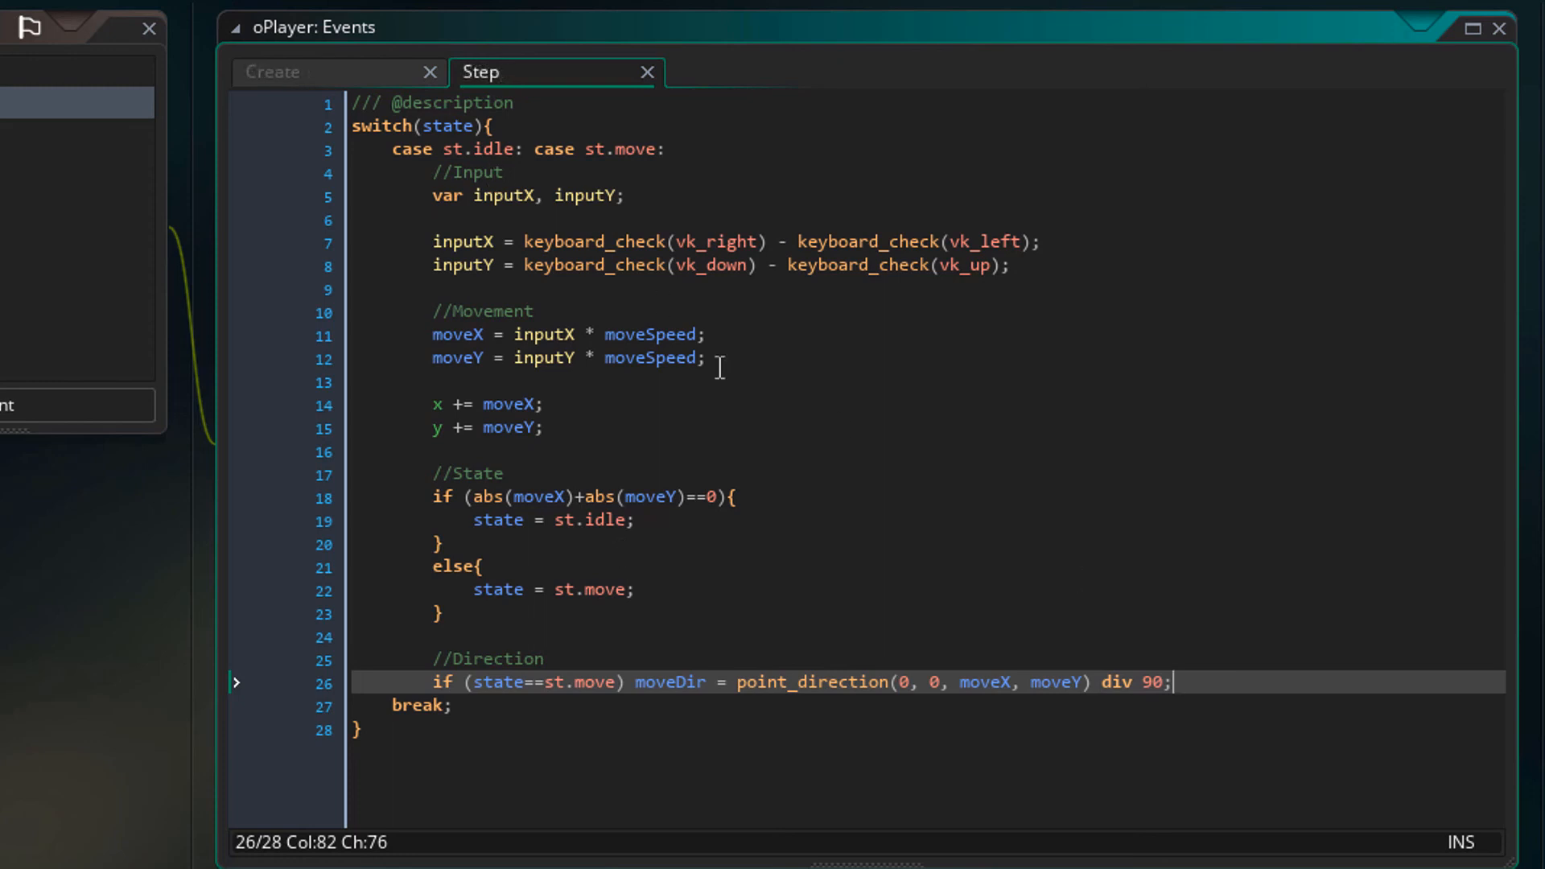
{"action": "type", "text": "//Sprite"}
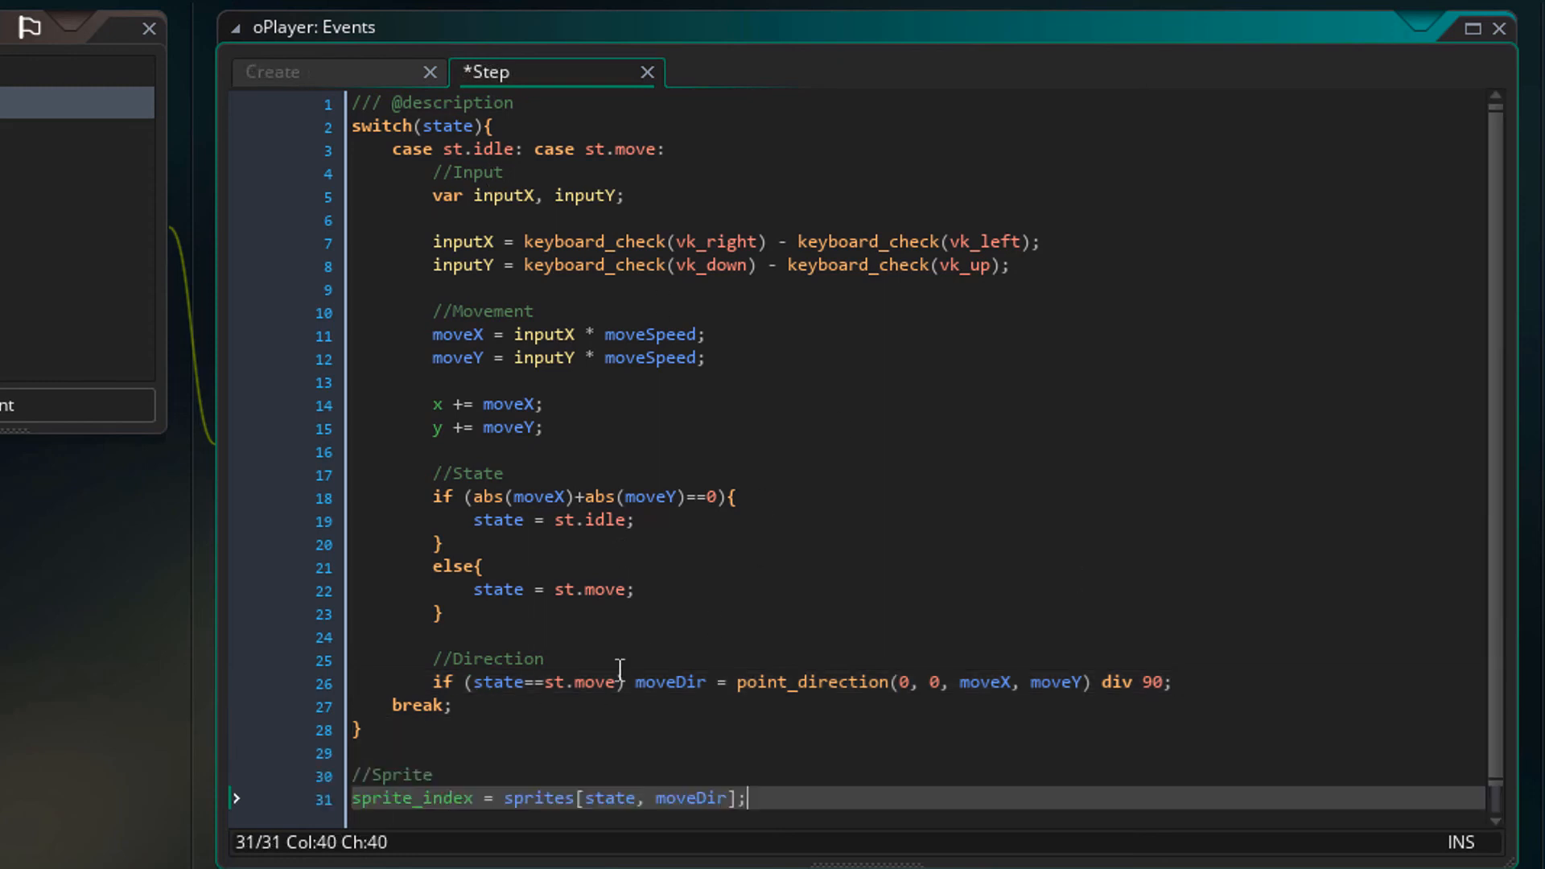
{"action": "key", "text": "ctrl+s"}
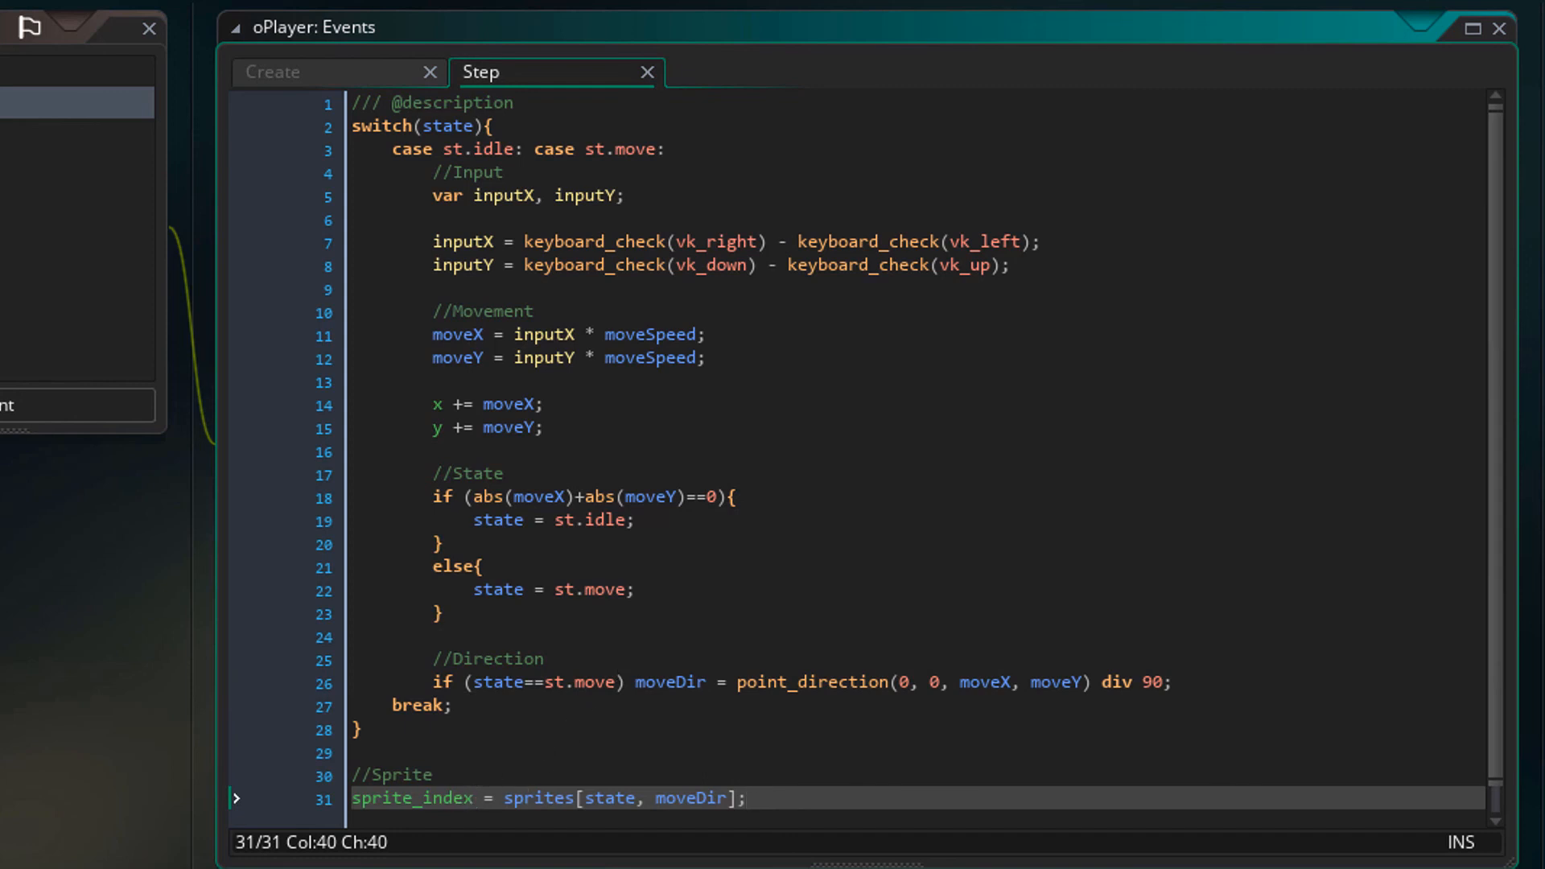
{"action": "mouse_move", "coordinate": [694, 794]}
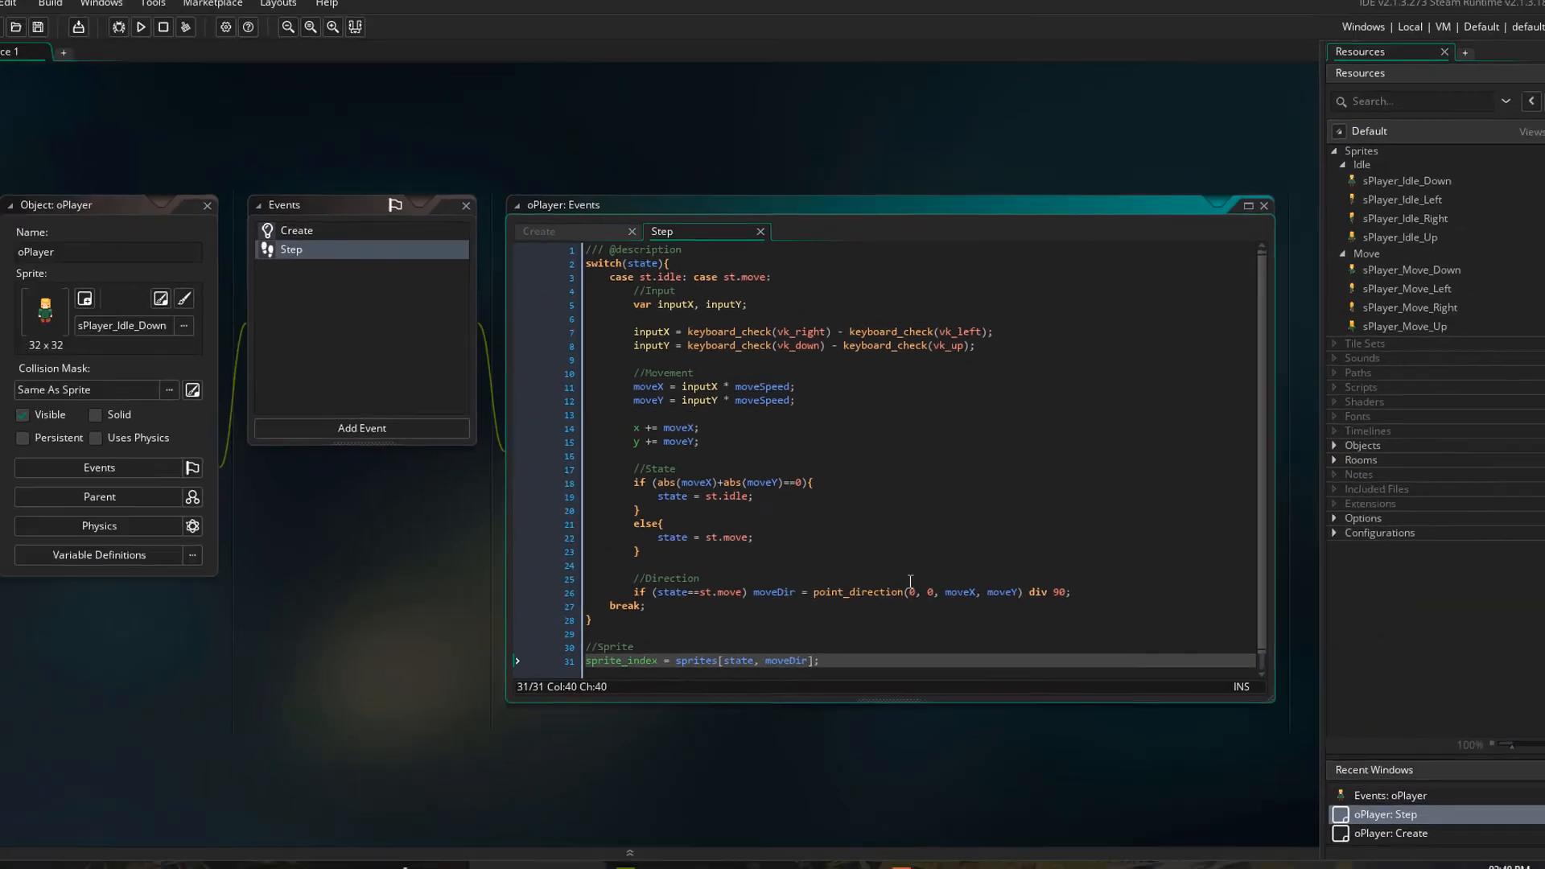
{"action": "left_click", "coordinate": [140, 27]}
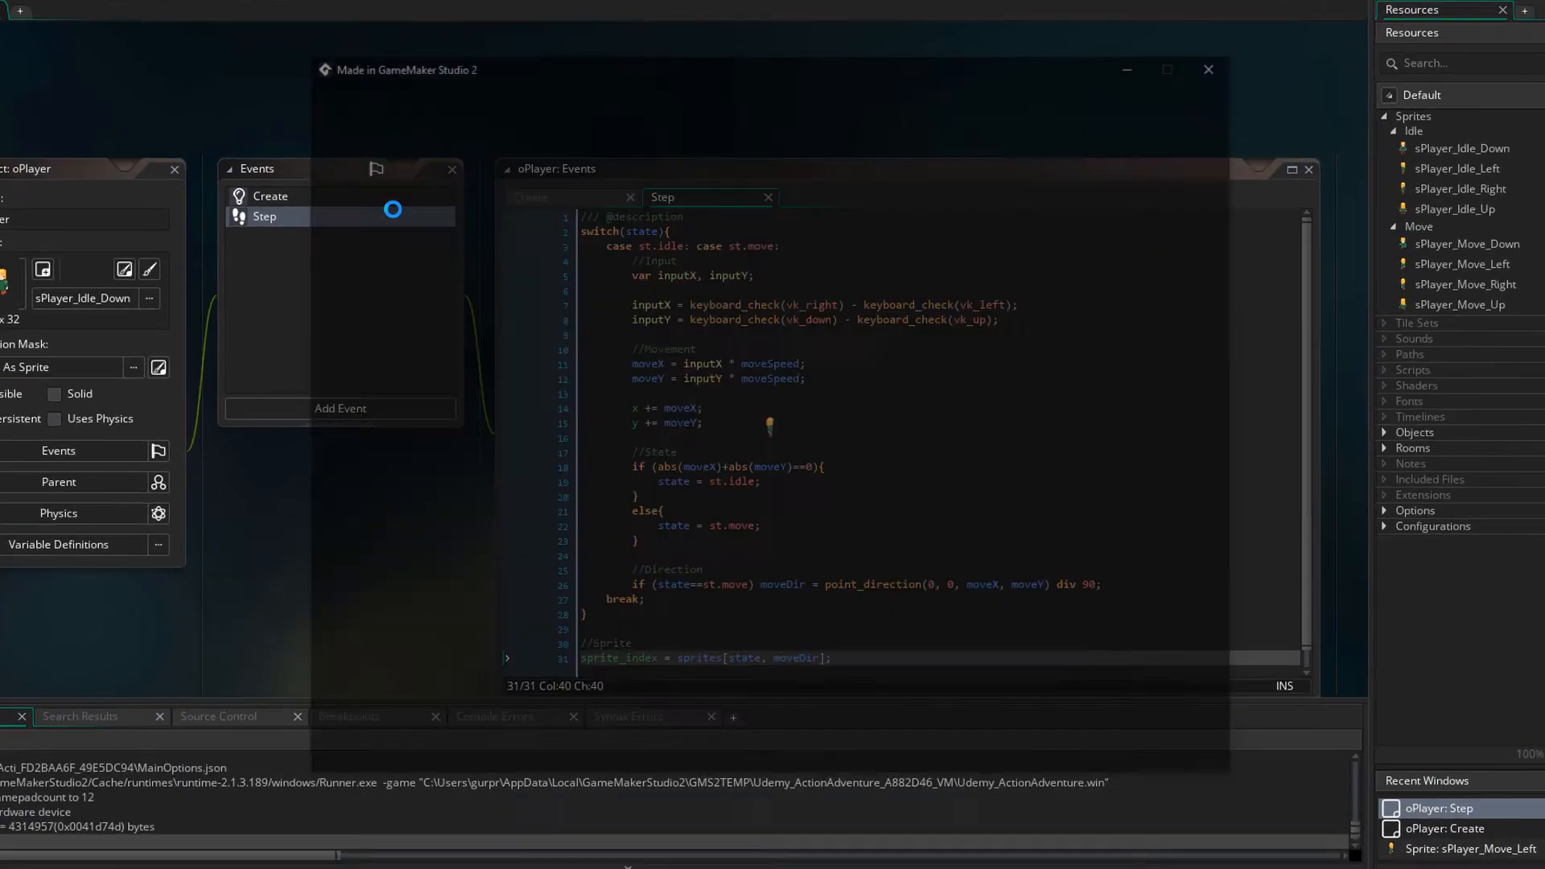